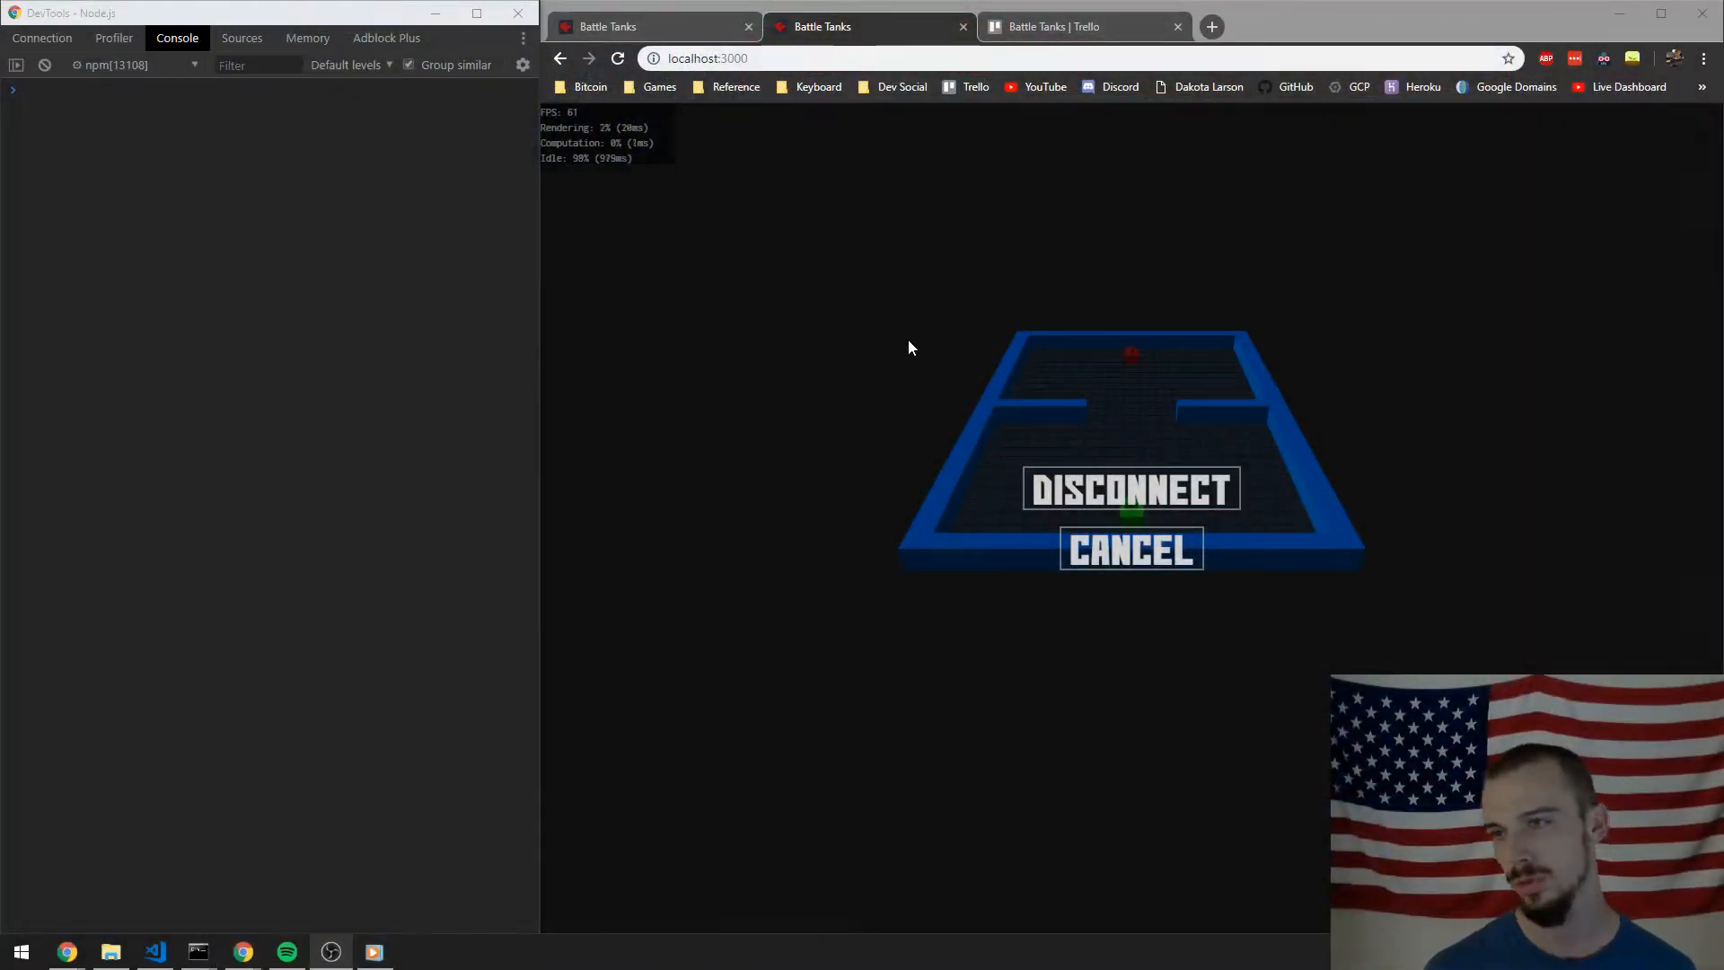
{"action": "mouse_move", "coordinate": [395, 363]}
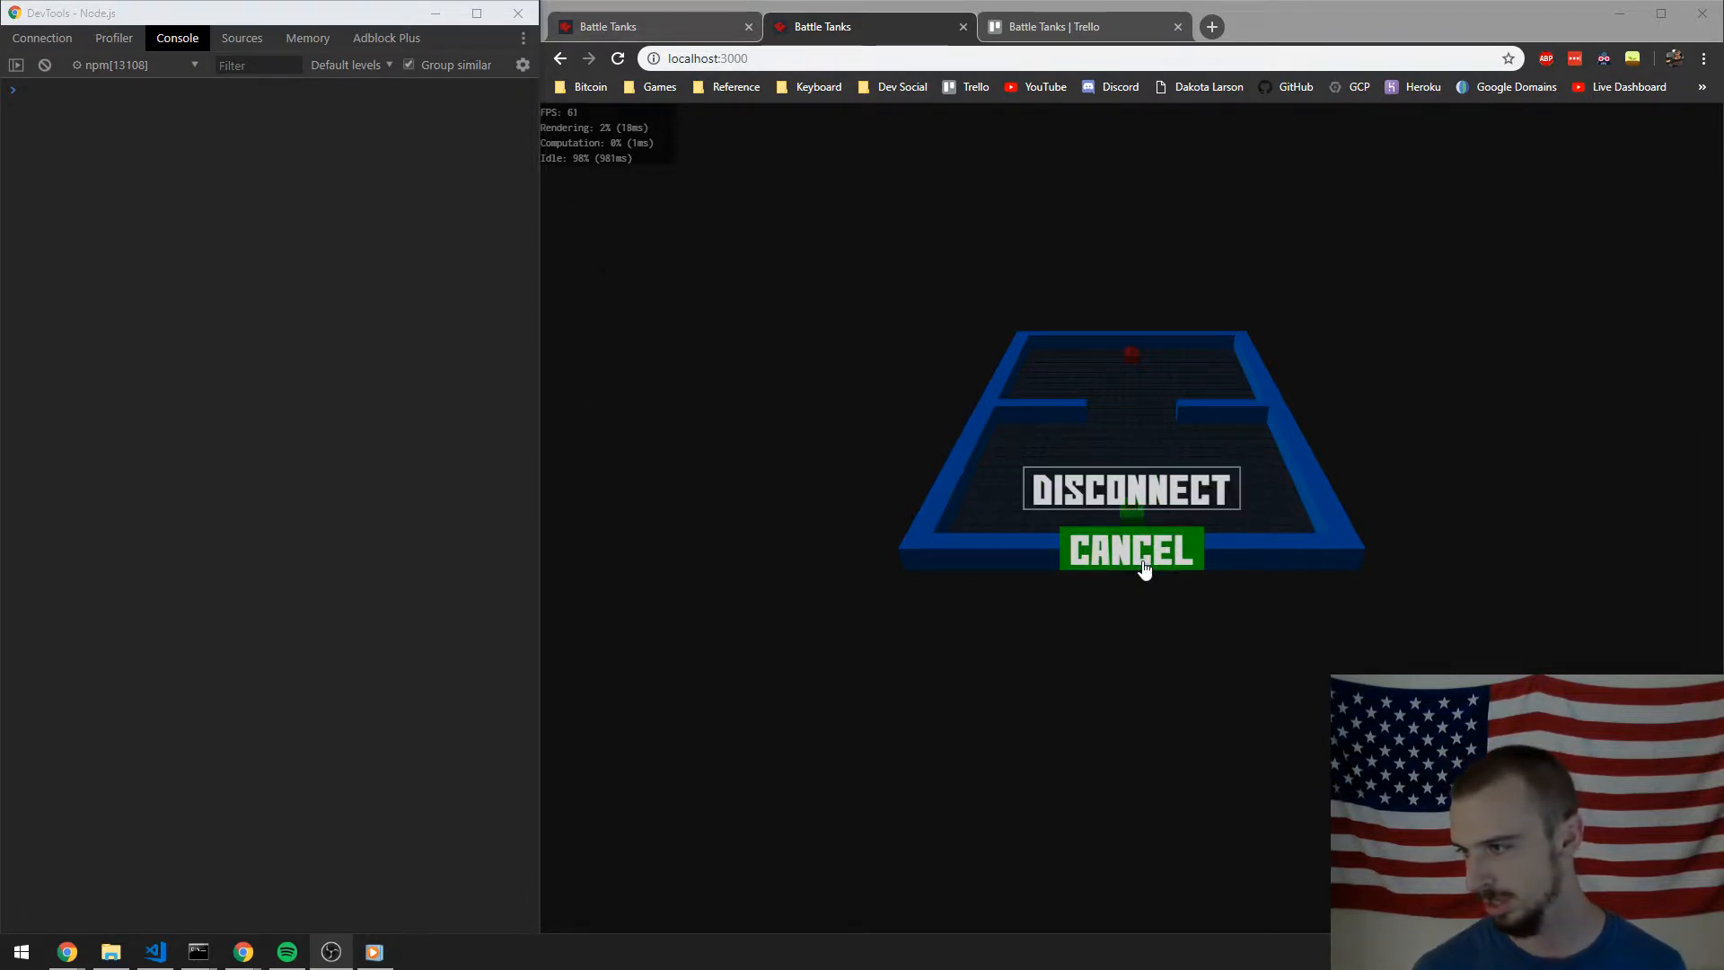
Resume the match from the pause overlay, drive the tank into the wall, then disconnect
{"action": "left_click", "coordinate": [1132, 550]}
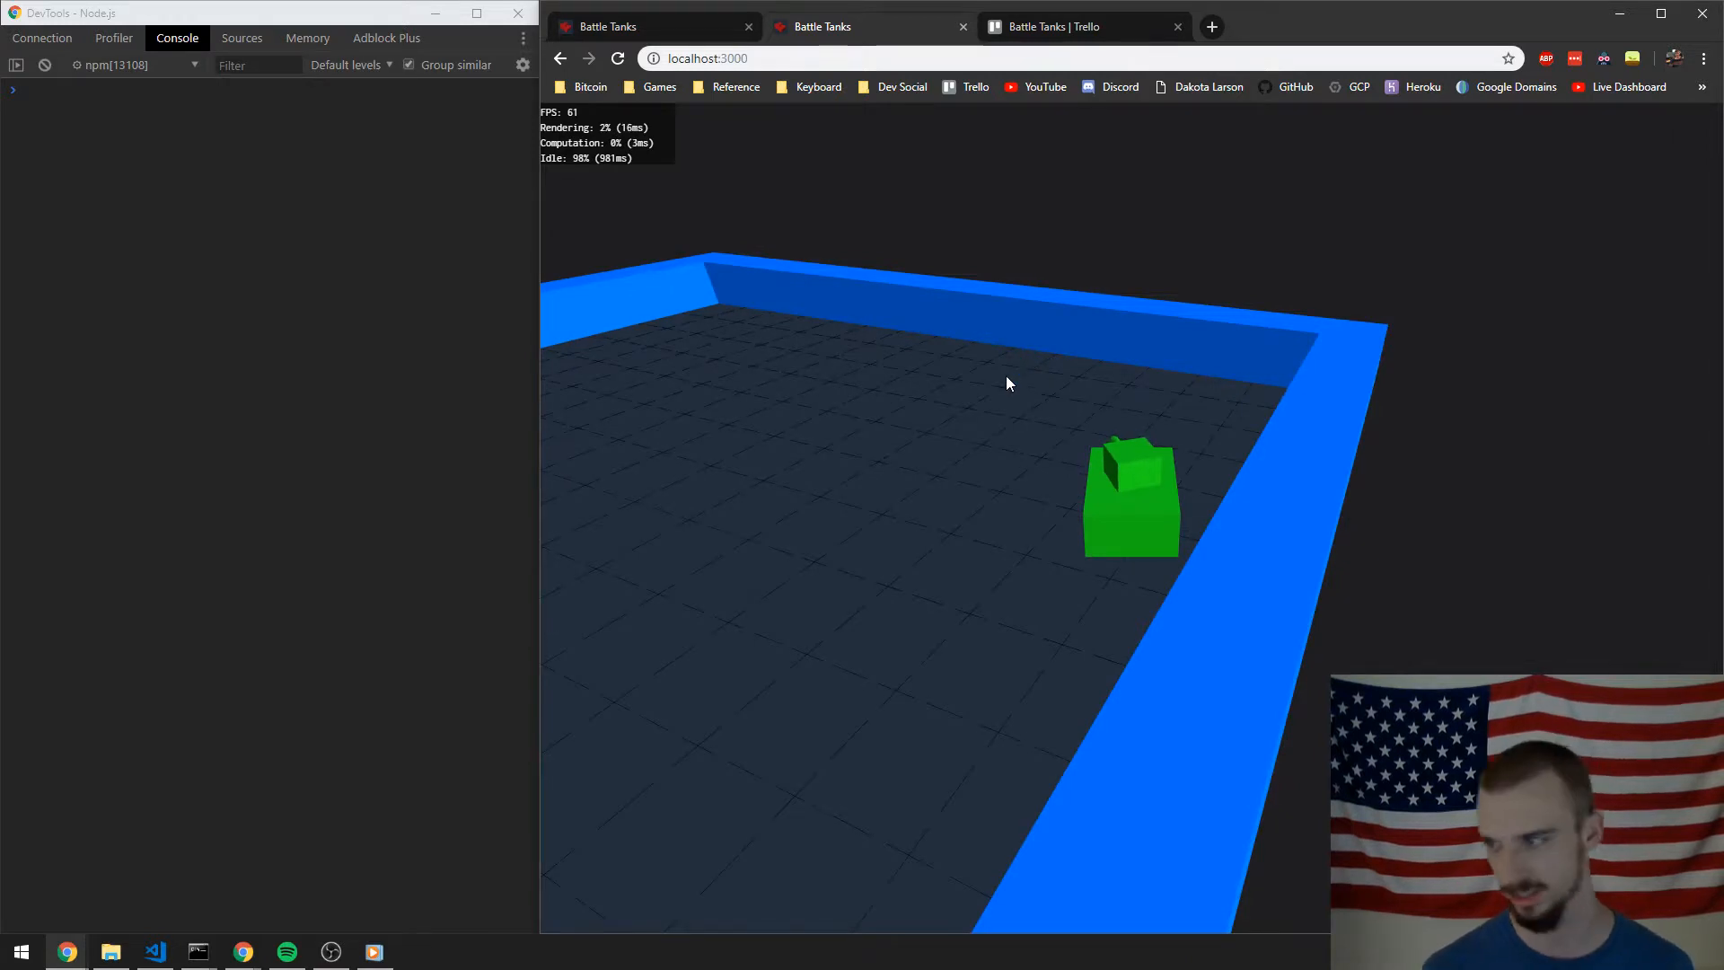
{"action": "left_click", "coordinate": [617, 57]}
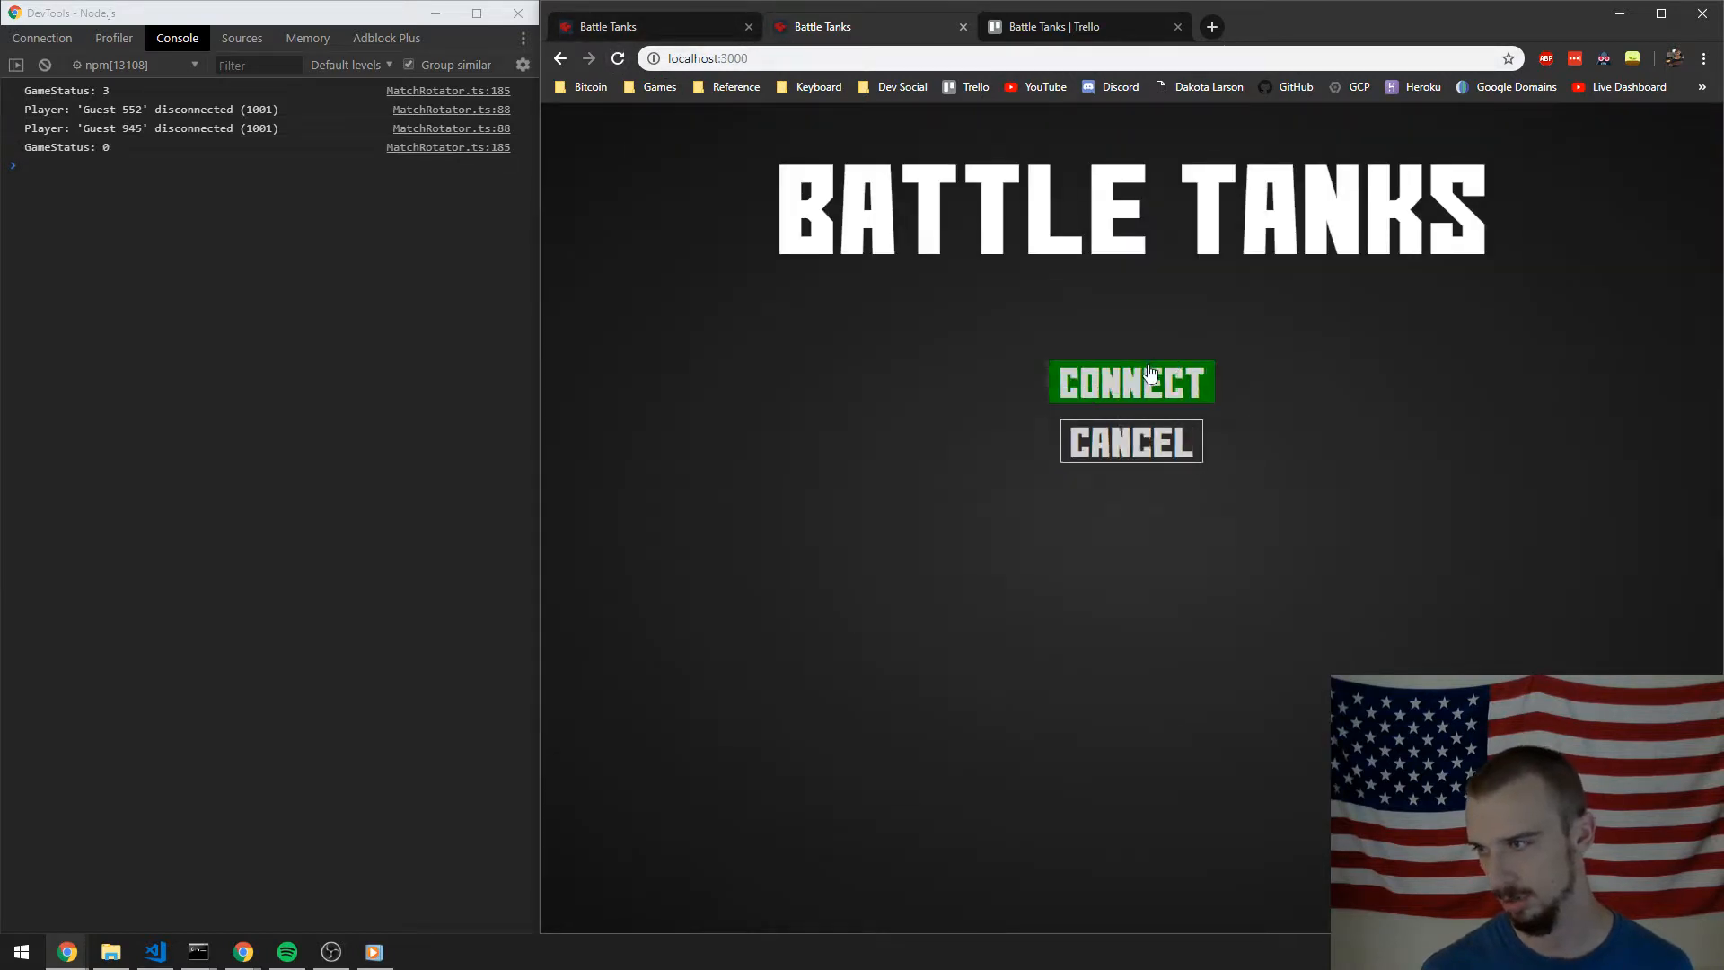
Connect to the local server, choose Play, and join on the default server address
{"action": "left_click", "coordinate": [1131, 381]}
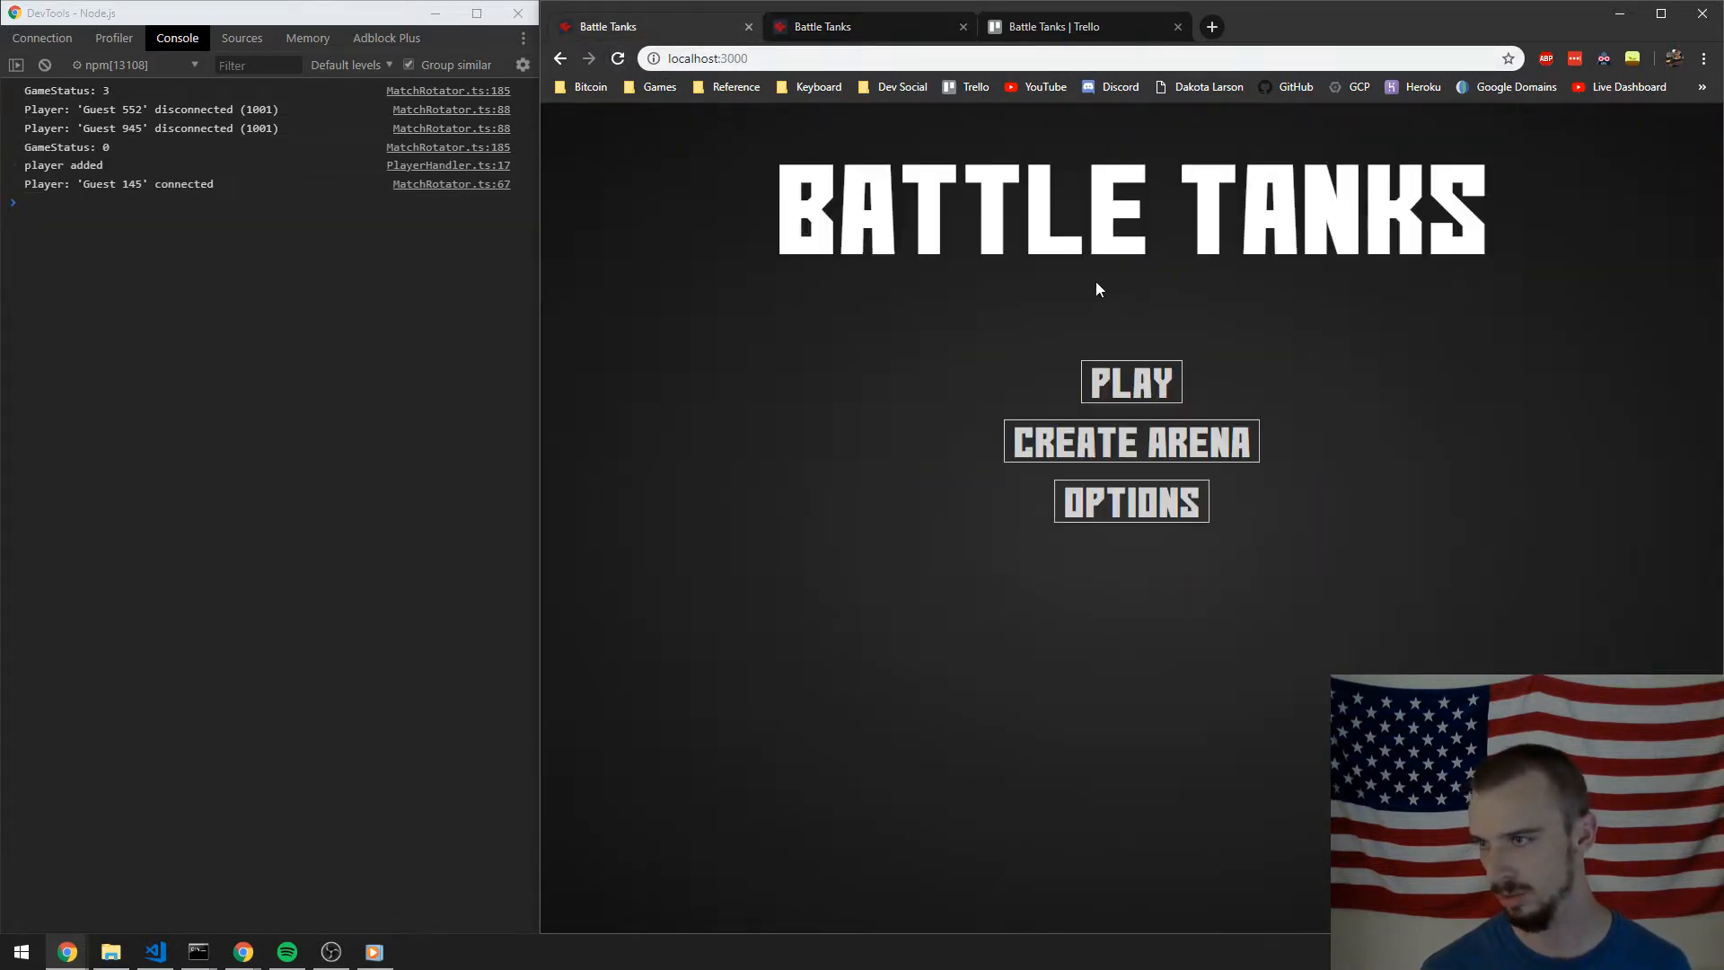
{"action": "left_click", "coordinate": [1131, 381]}
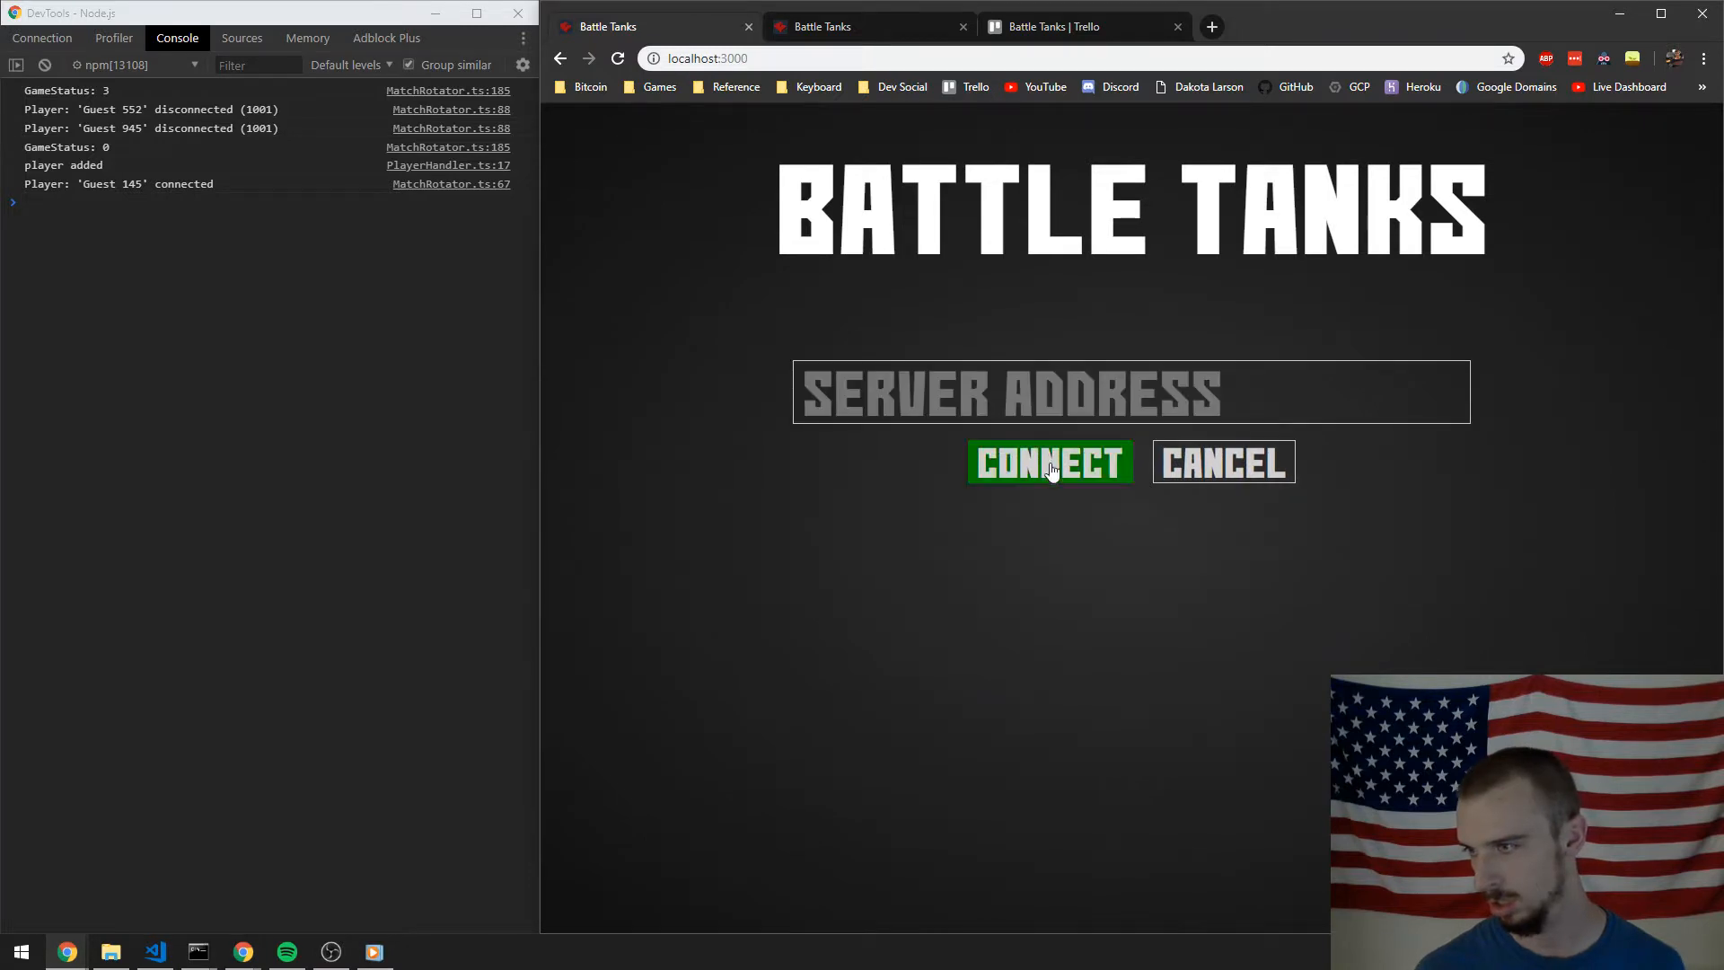
{"action": "left_click", "coordinate": [1051, 463]}
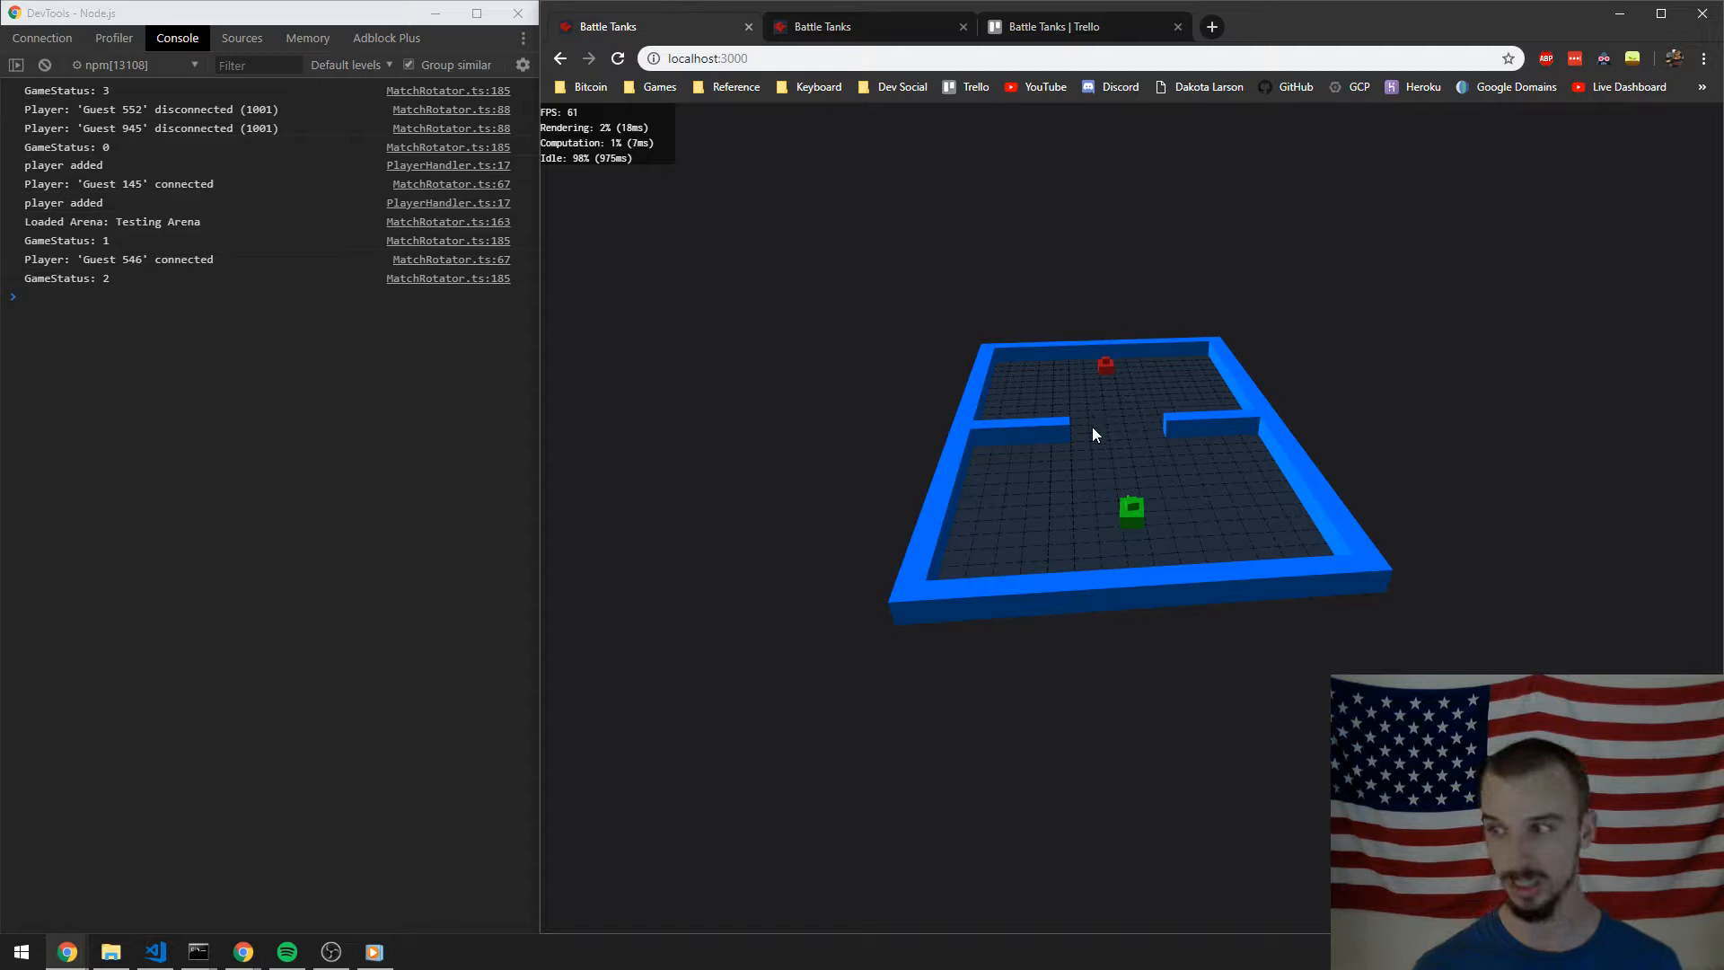
{"action": "mouse_move", "coordinate": [1114, 380]}
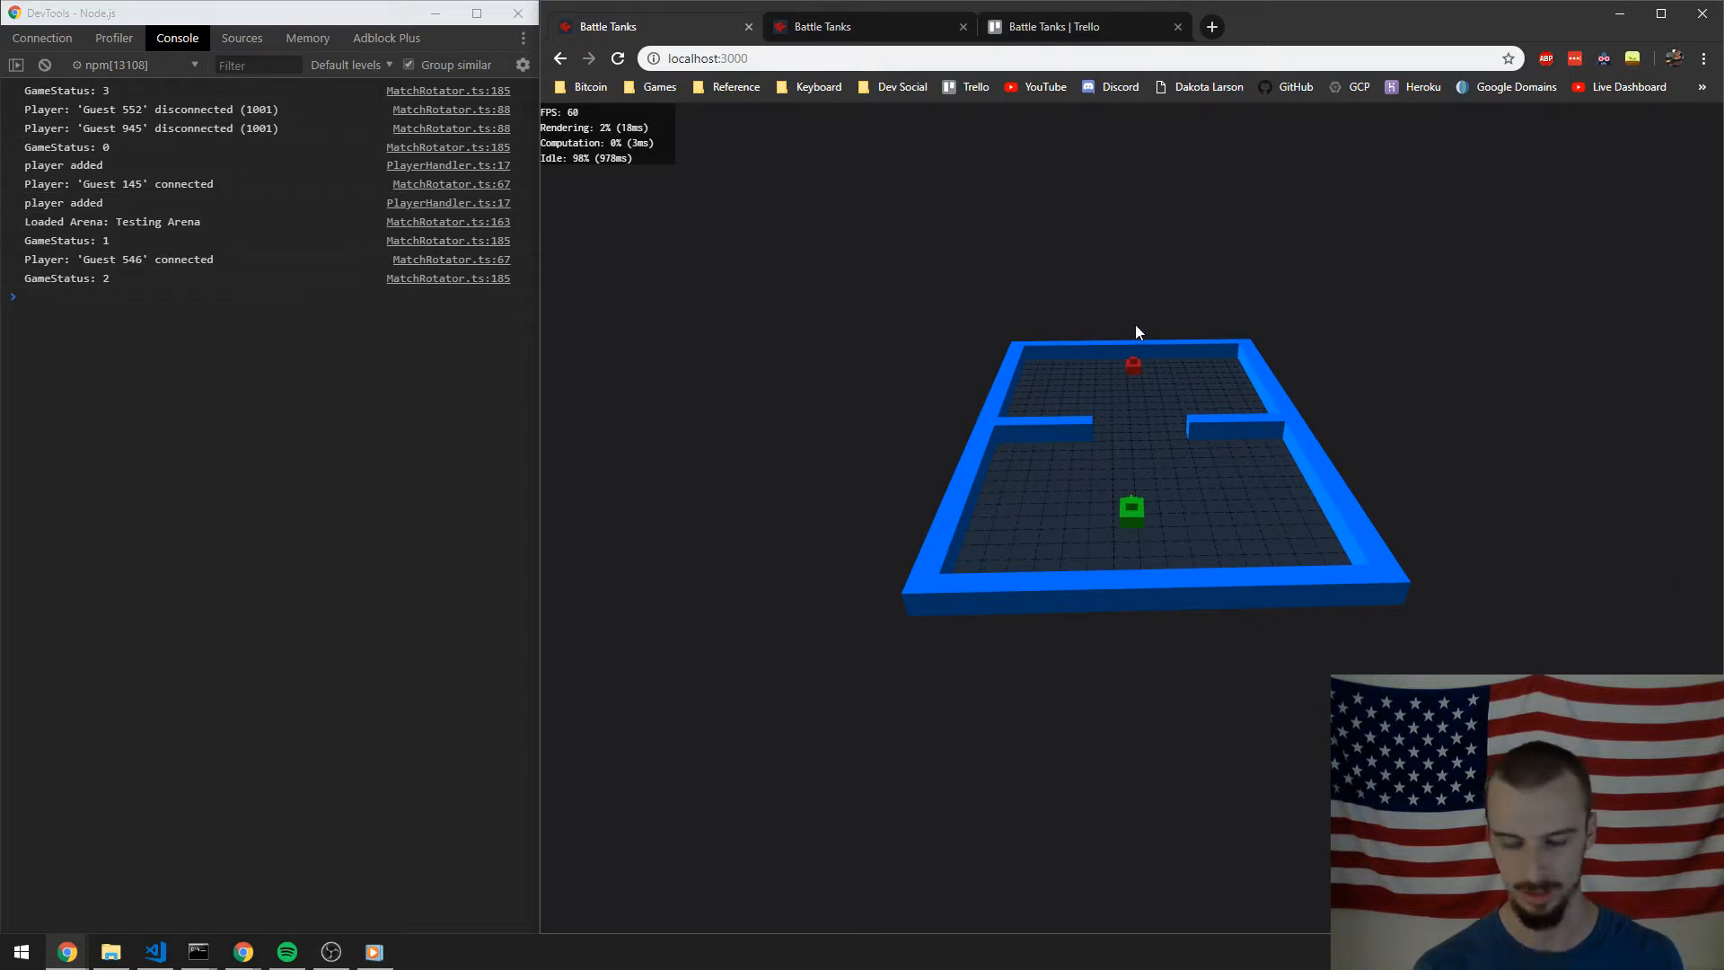
{"action": "mouse_move", "coordinate": [1123, 323]}
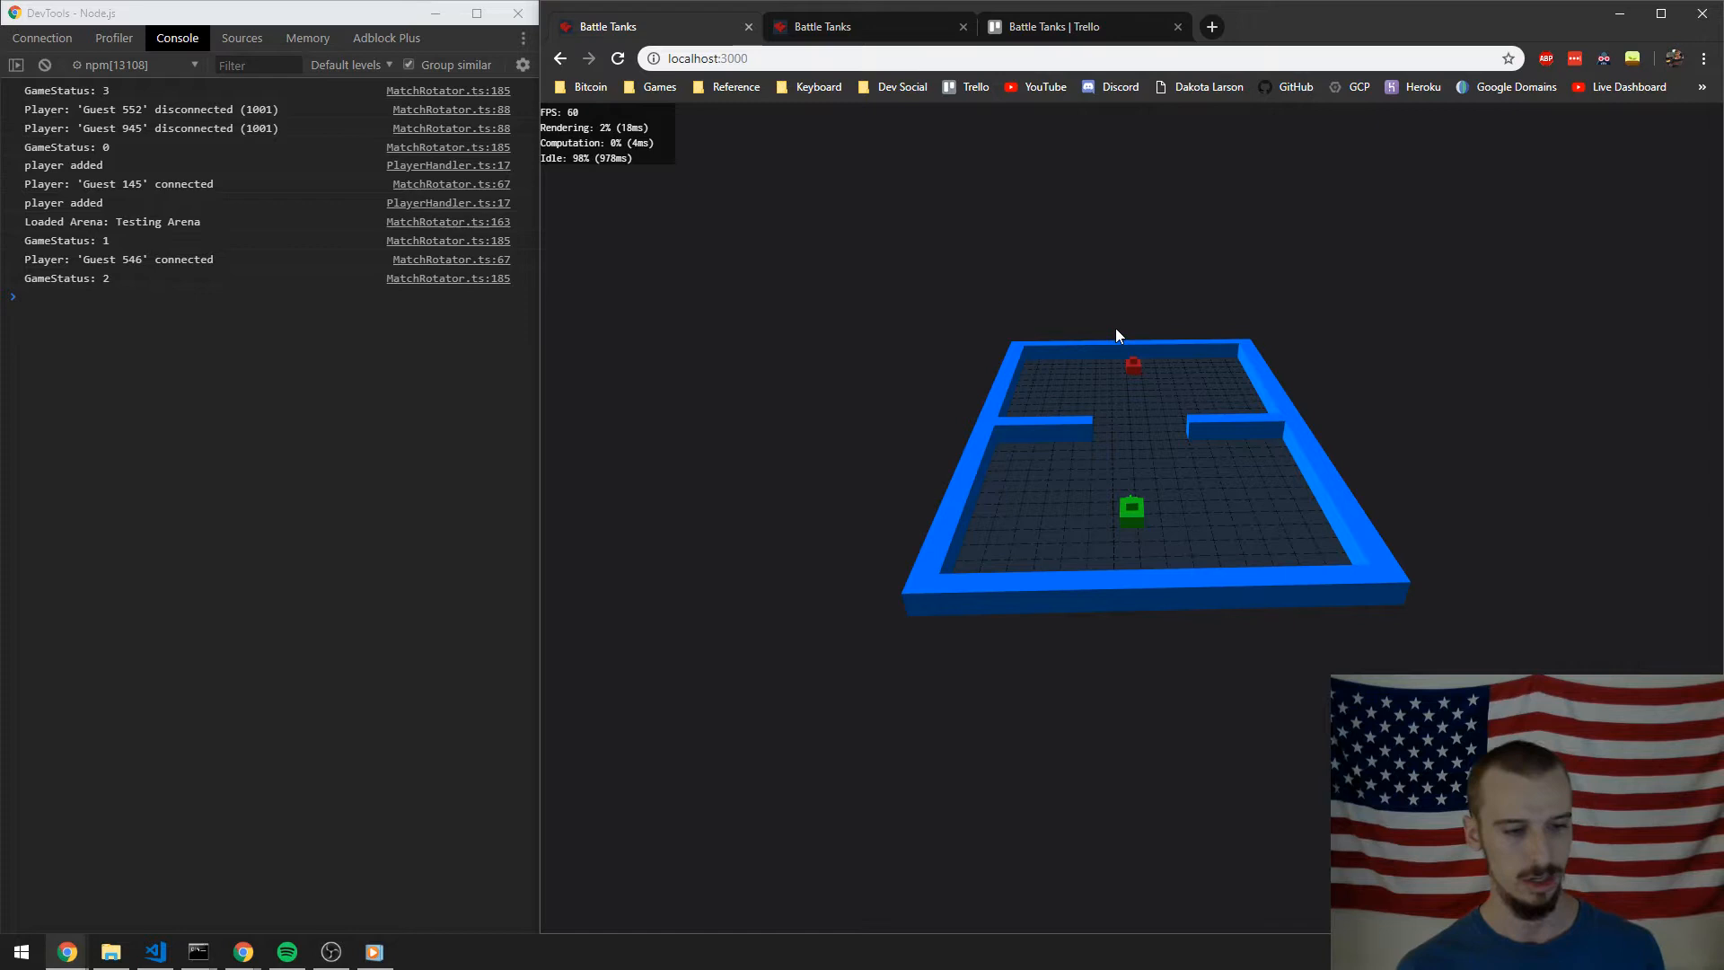
{"action": "mouse_move", "coordinate": [1112, 352]}
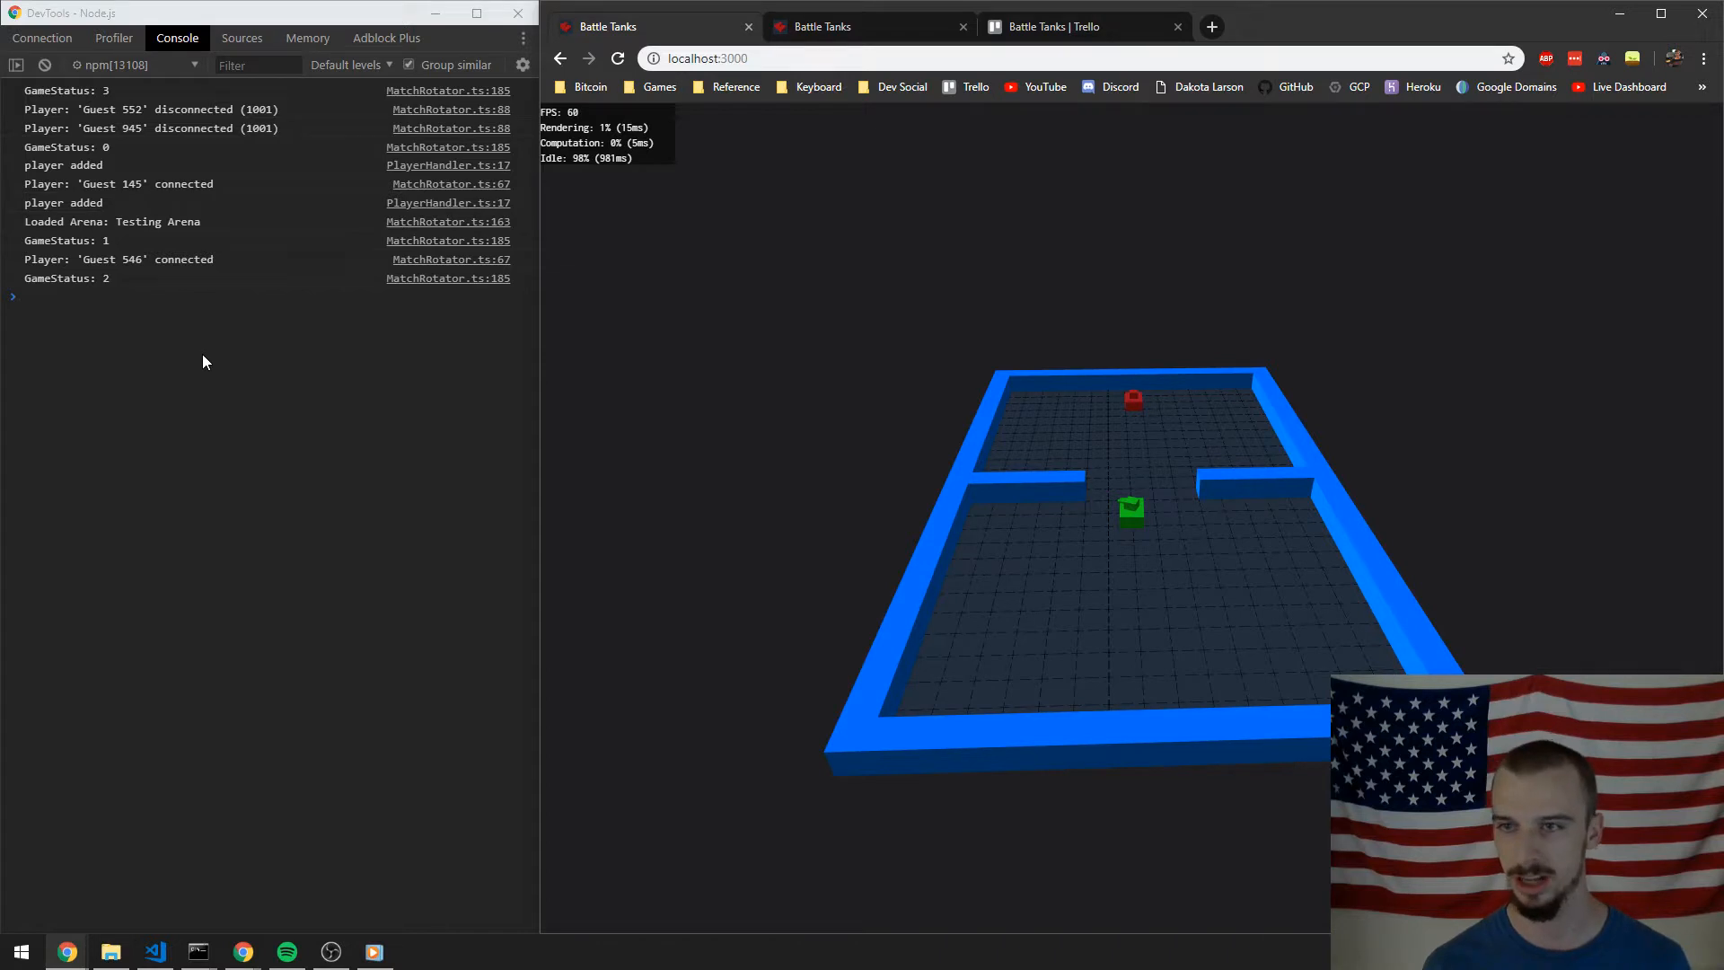
{"action": "mouse_move", "coordinate": [1128, 418]}
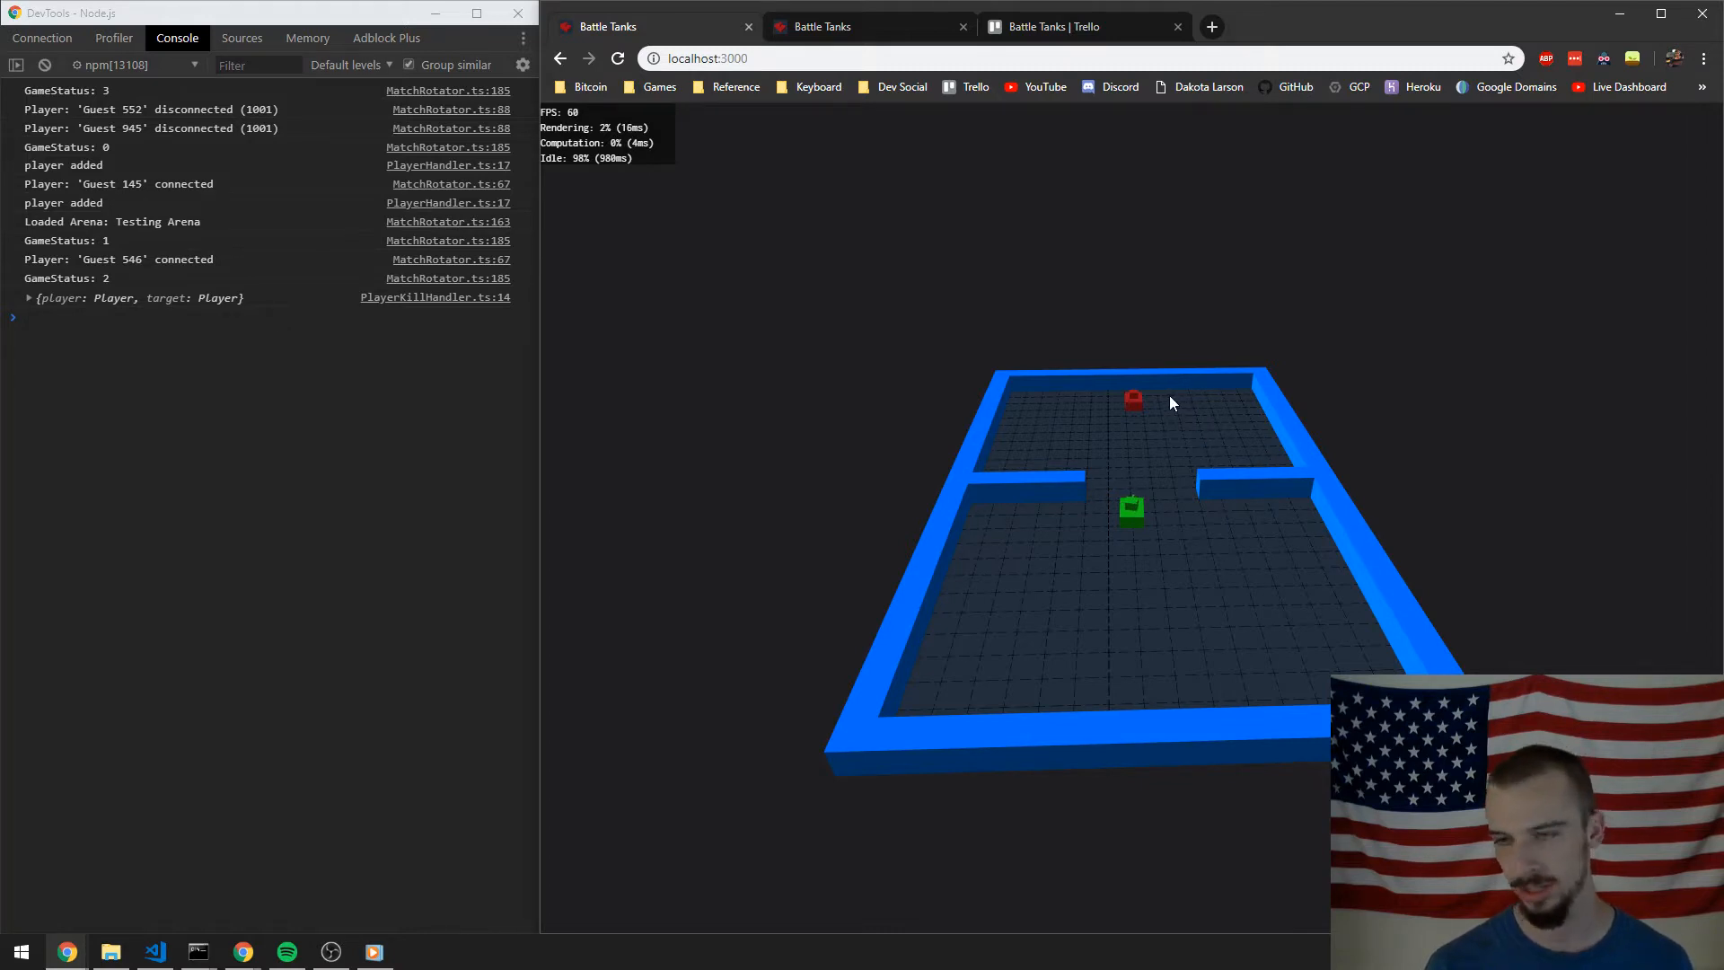
{"action": "mouse_move", "coordinate": [1168, 420]}
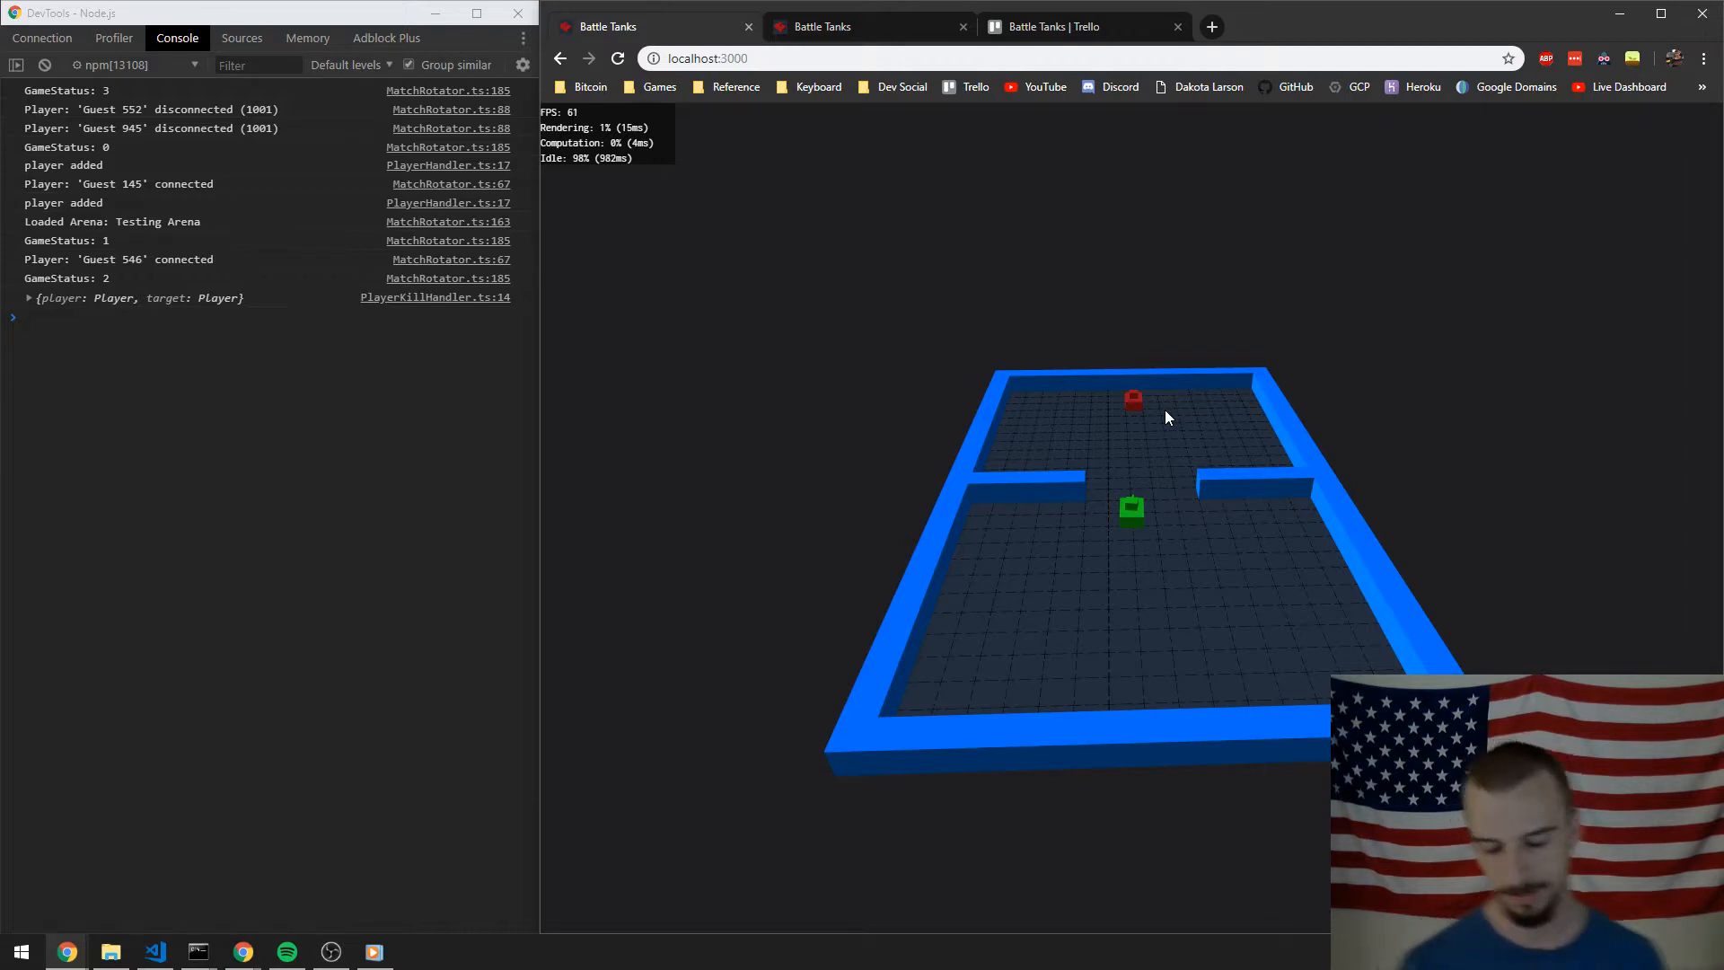
{"action": "mouse_move", "coordinate": [316, 459]}
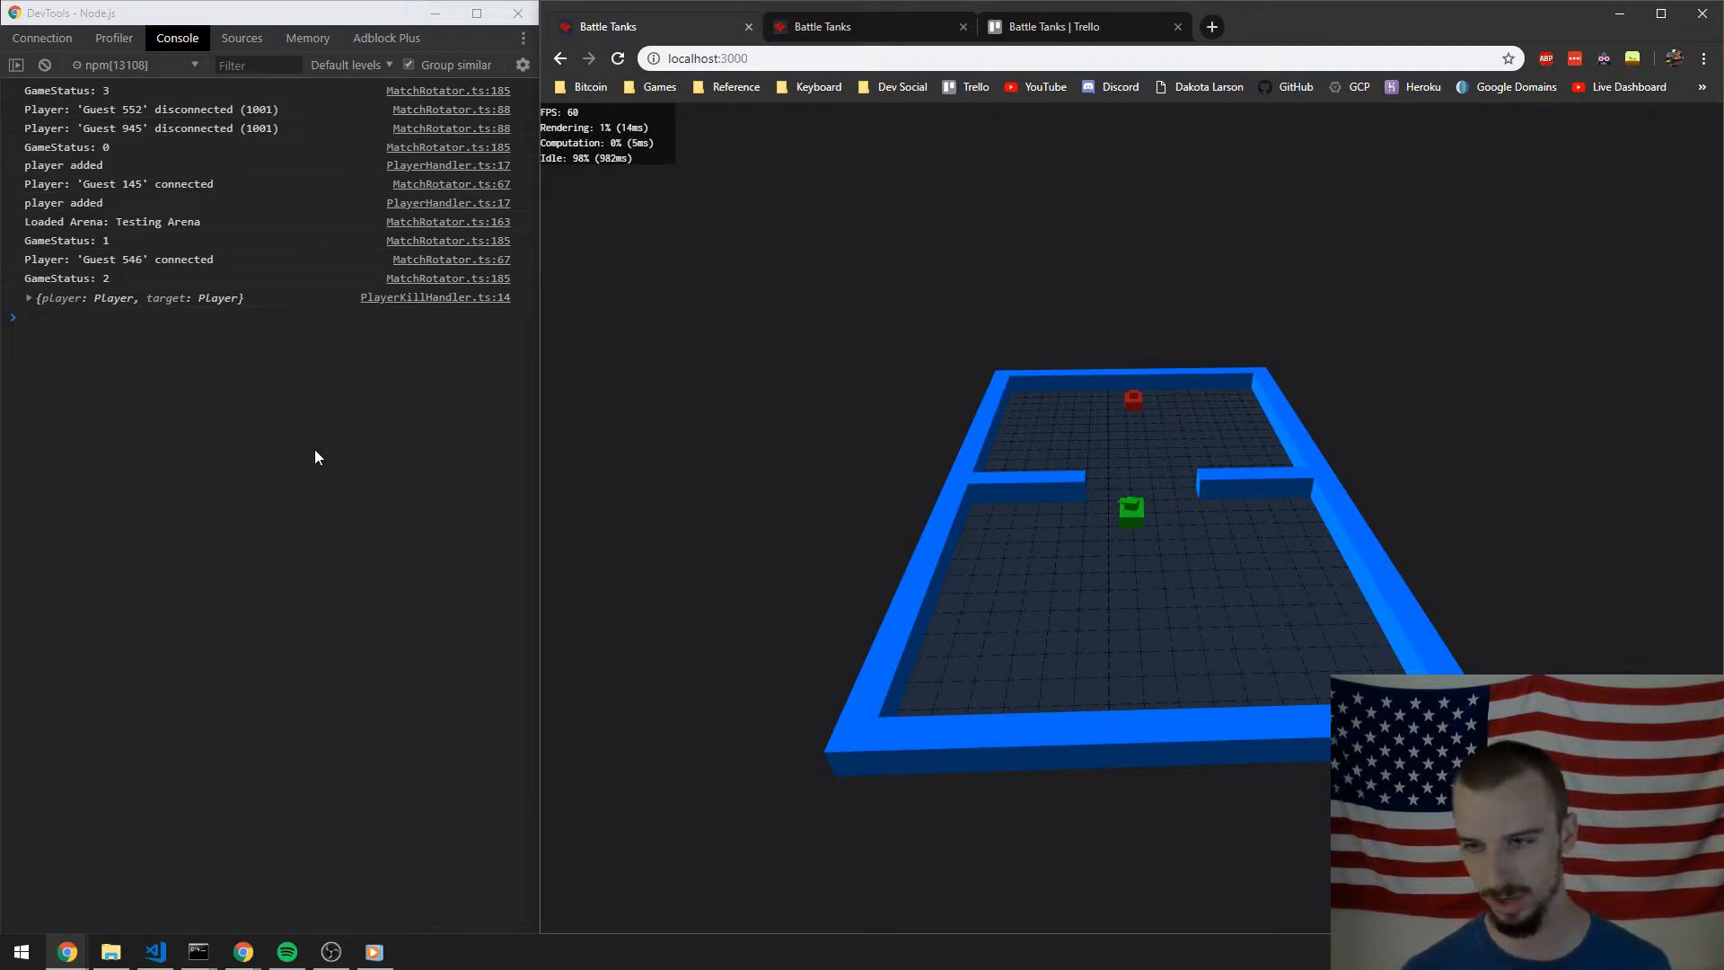
{"action": "mouse_move", "coordinate": [309, 410]}
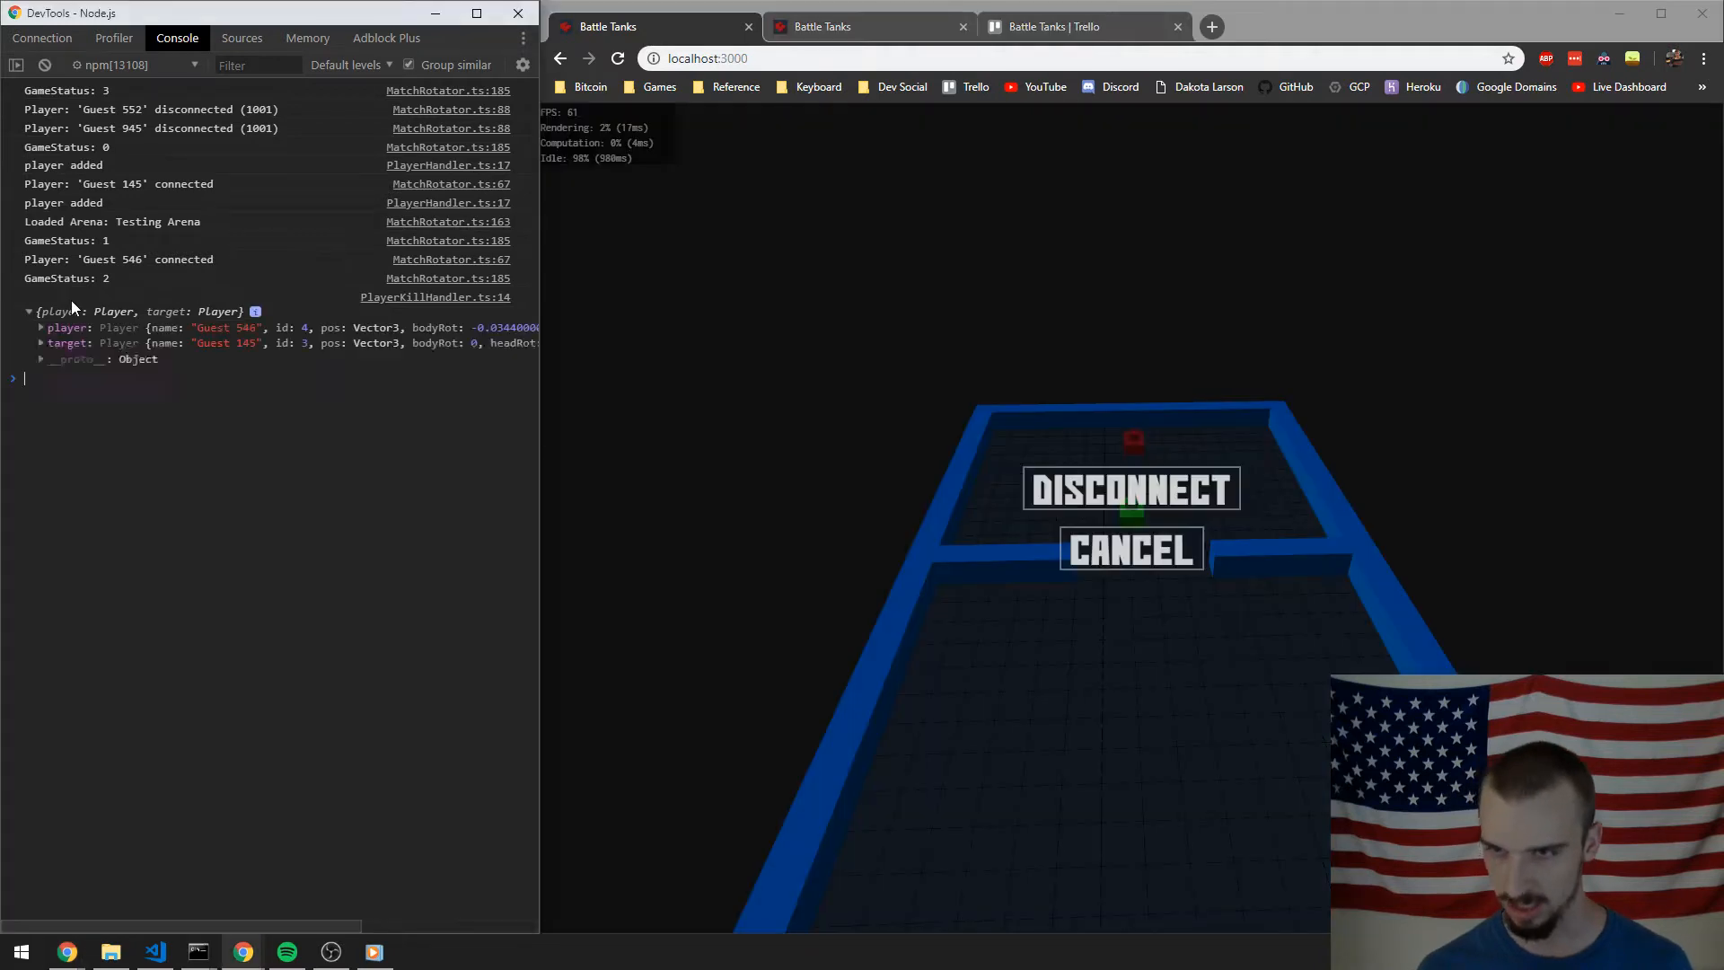
Expand the logged hit object in DevTools to show shooter and target players
{"action": "left_click", "coordinate": [42, 359]}
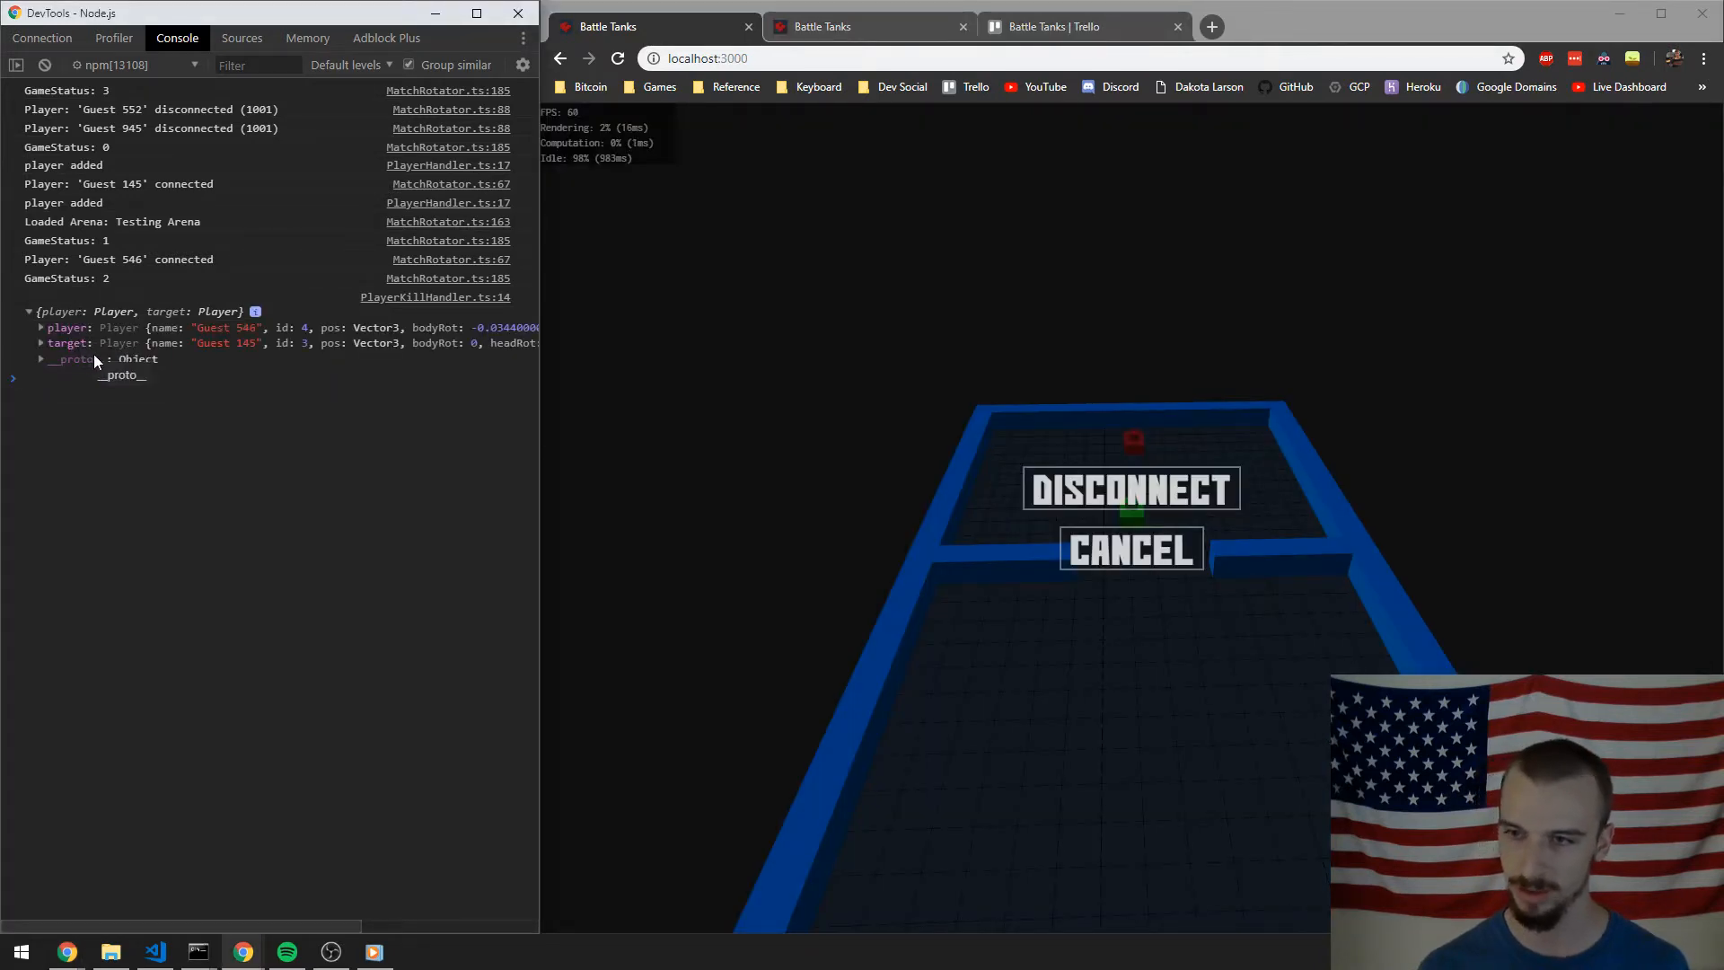
{"action": "mouse_move", "coordinate": [248, 343]}
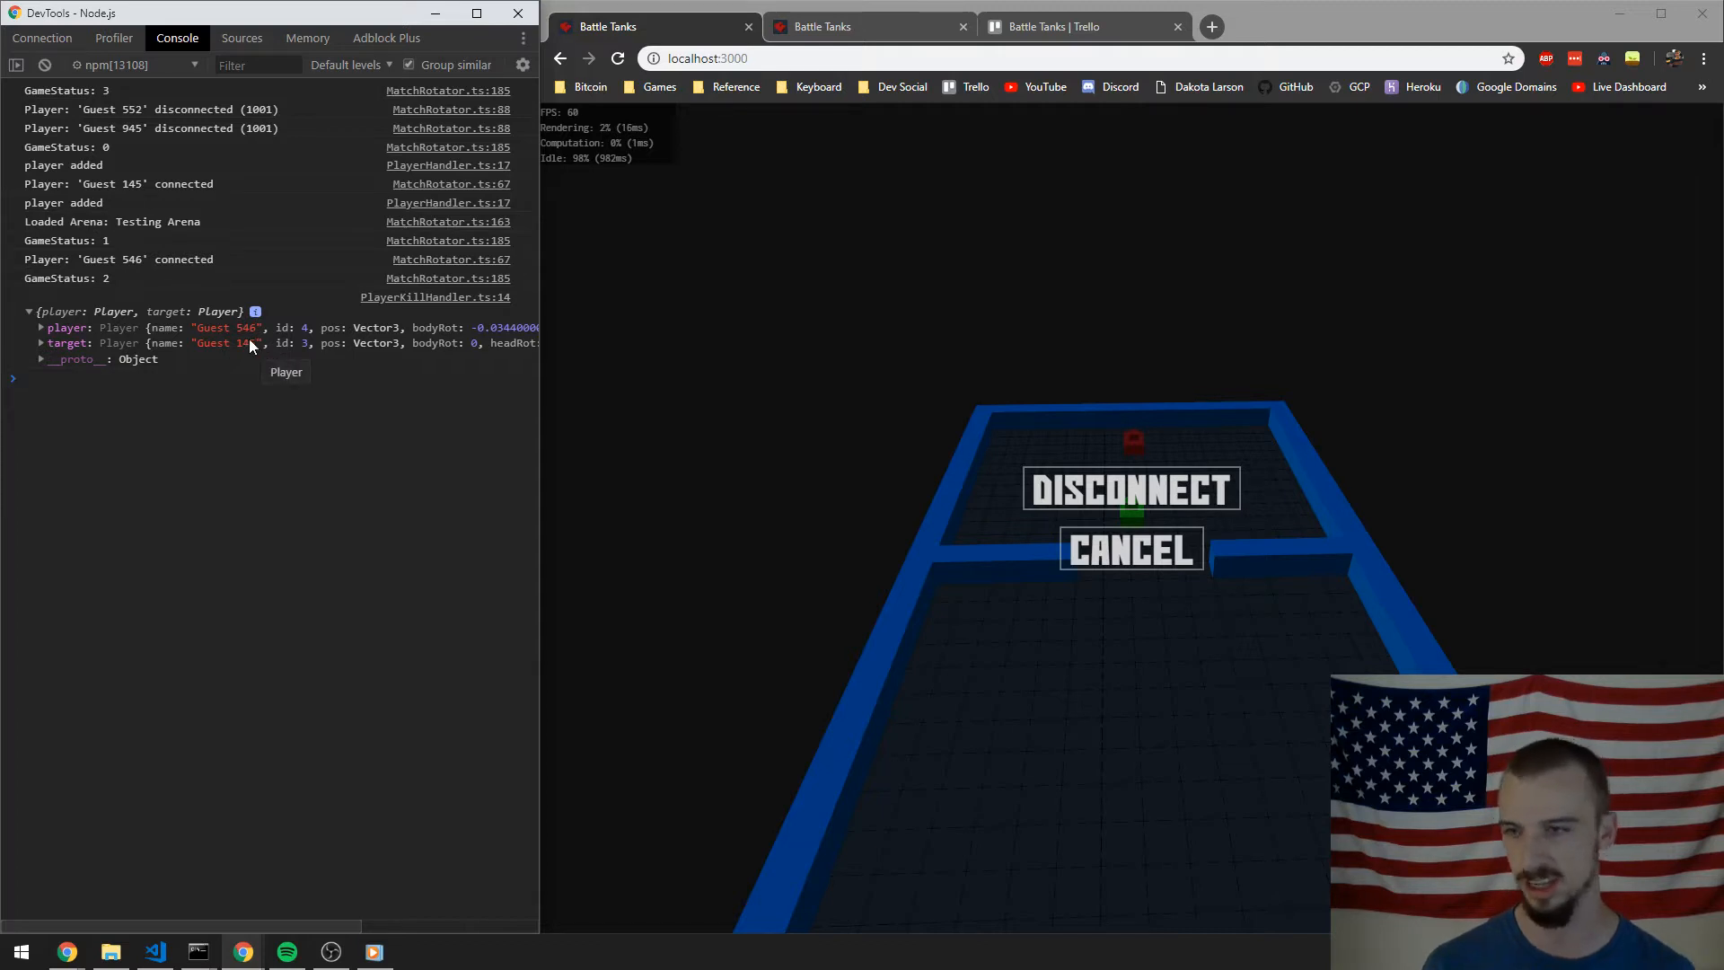
{"action": "mouse_move", "coordinate": [309, 347]}
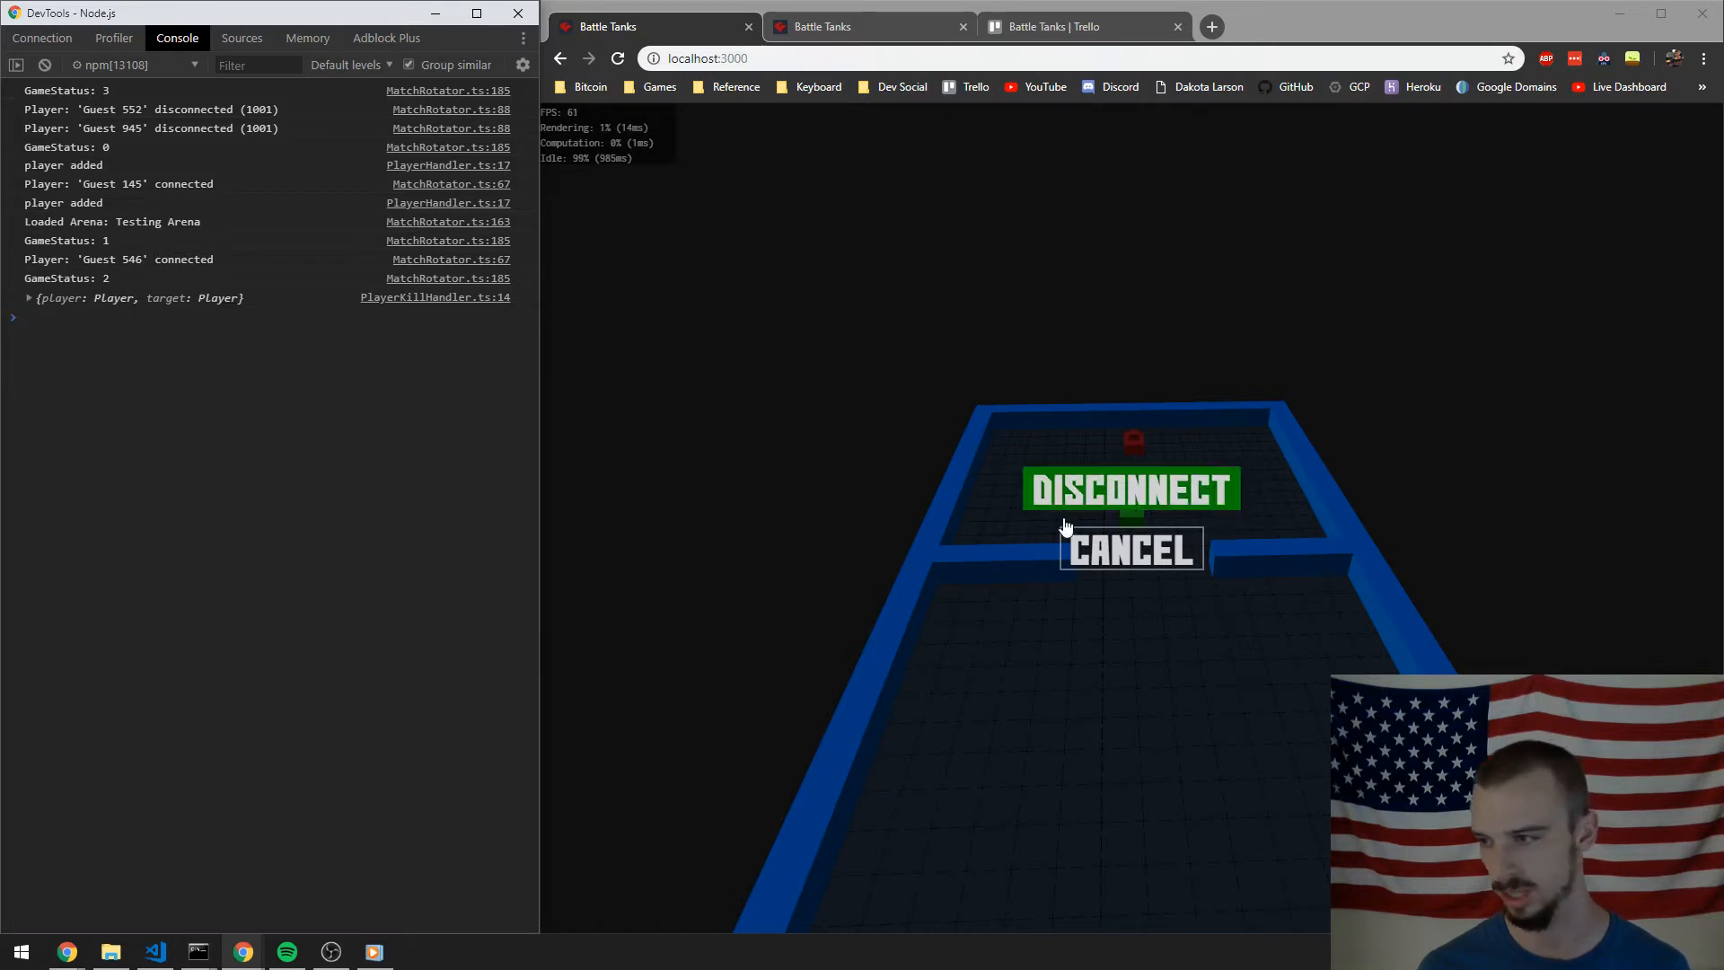
Dismiss the pause overlay to return the green tank to play
{"action": "left_click", "coordinate": [1132, 551]}
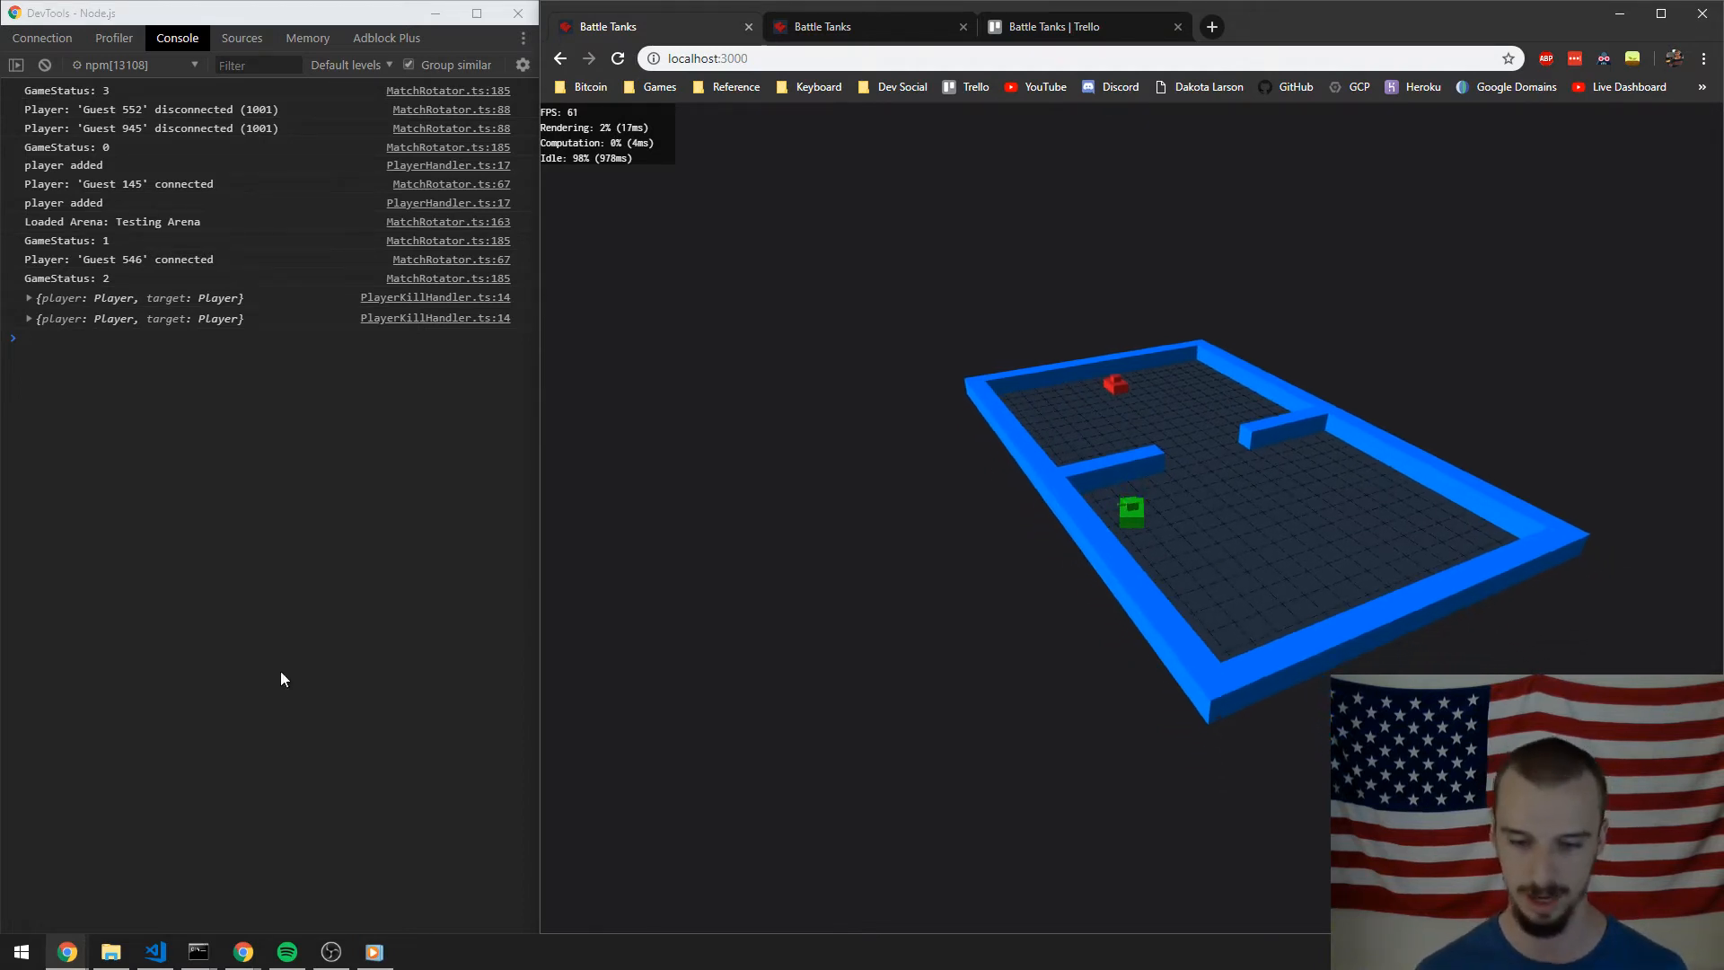
{"action": "mouse_move", "coordinate": [752, 542]}
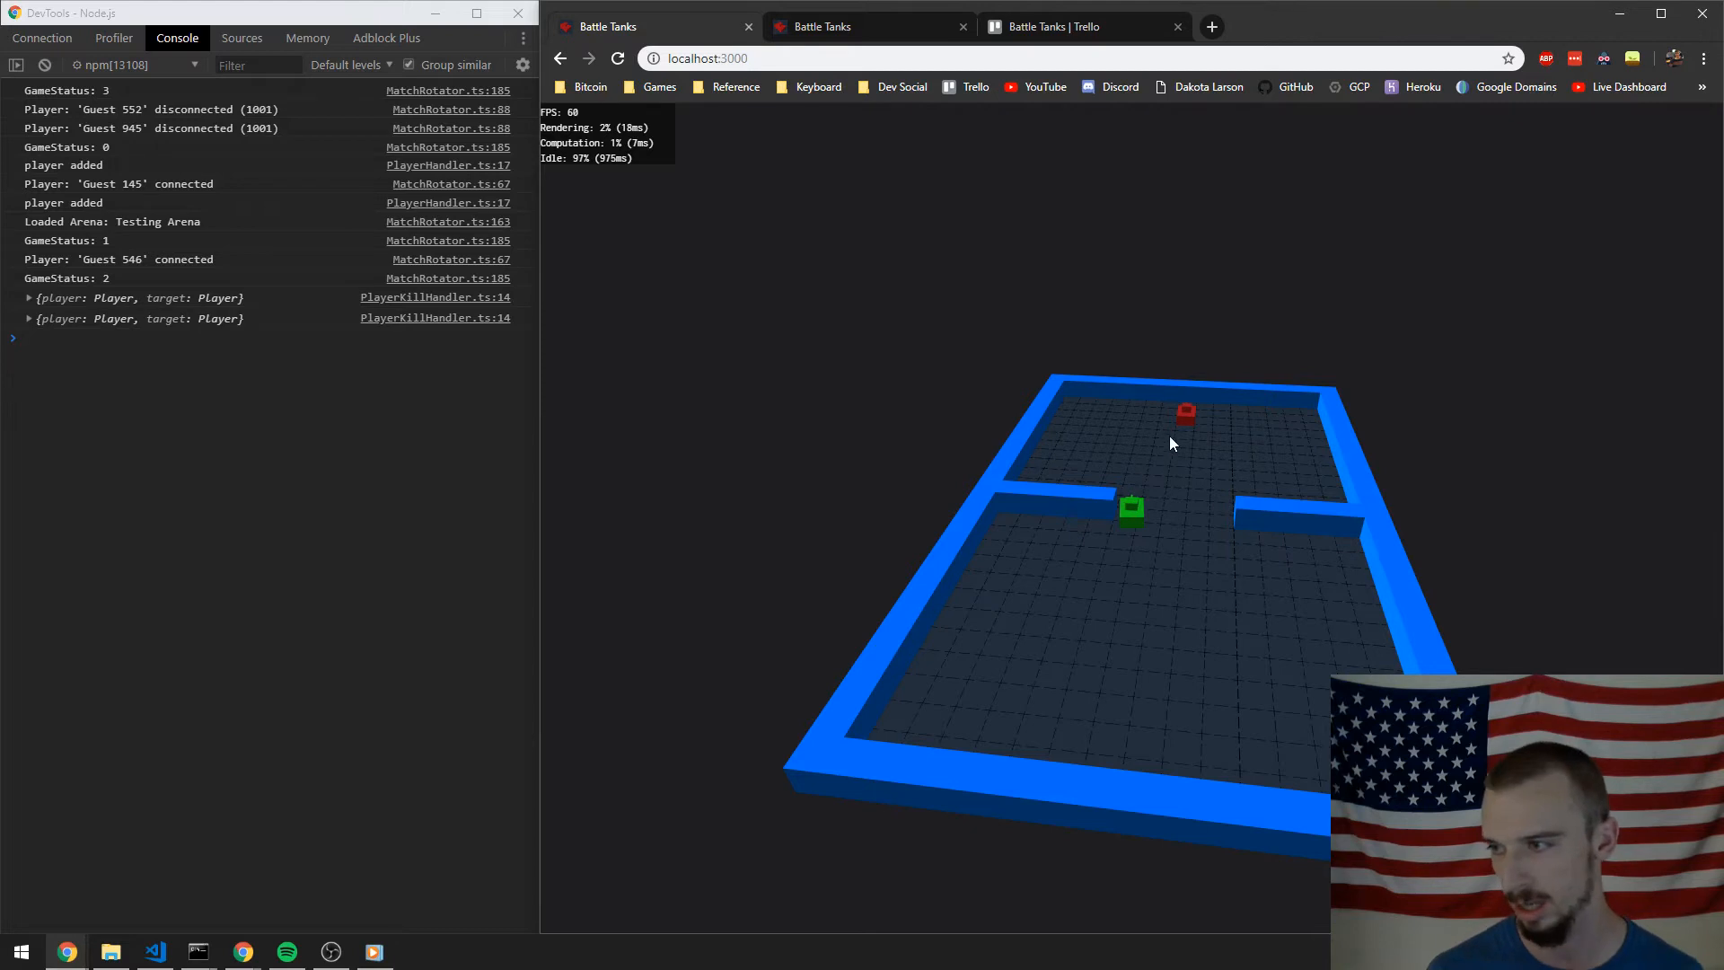
{"action": "mouse_move", "coordinate": [1193, 428]}
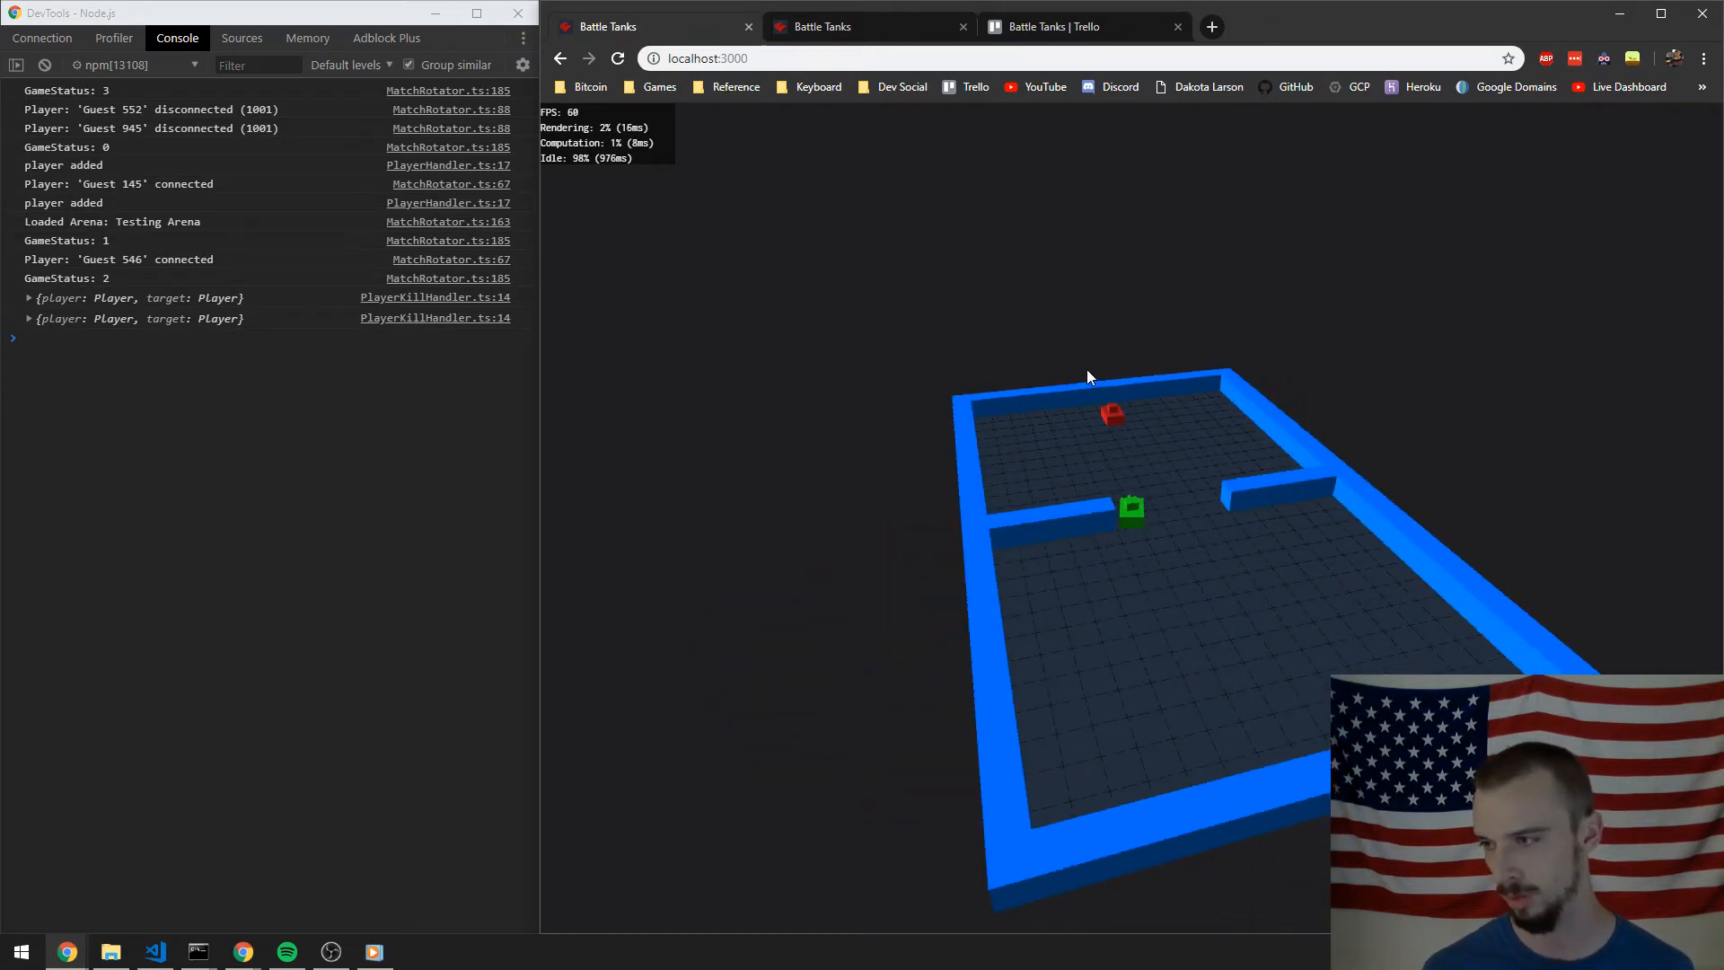
{"action": "mouse_move", "coordinate": [1110, 431]}
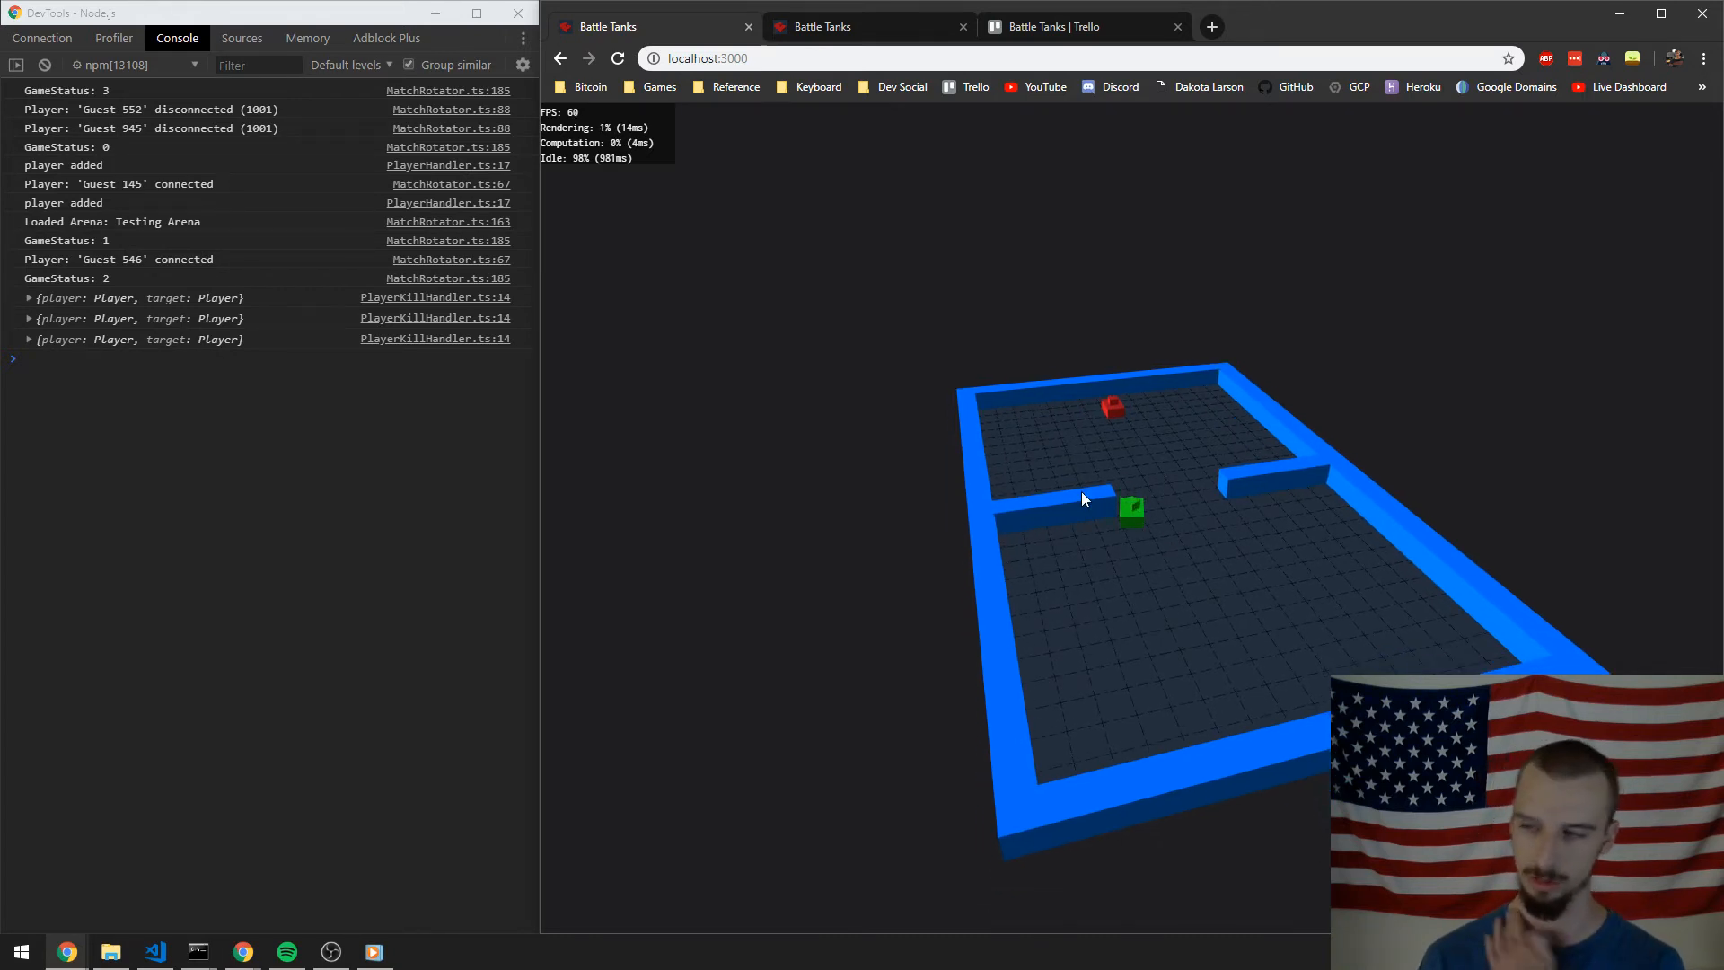
{"action": "mouse_move", "coordinate": [1070, 493]}
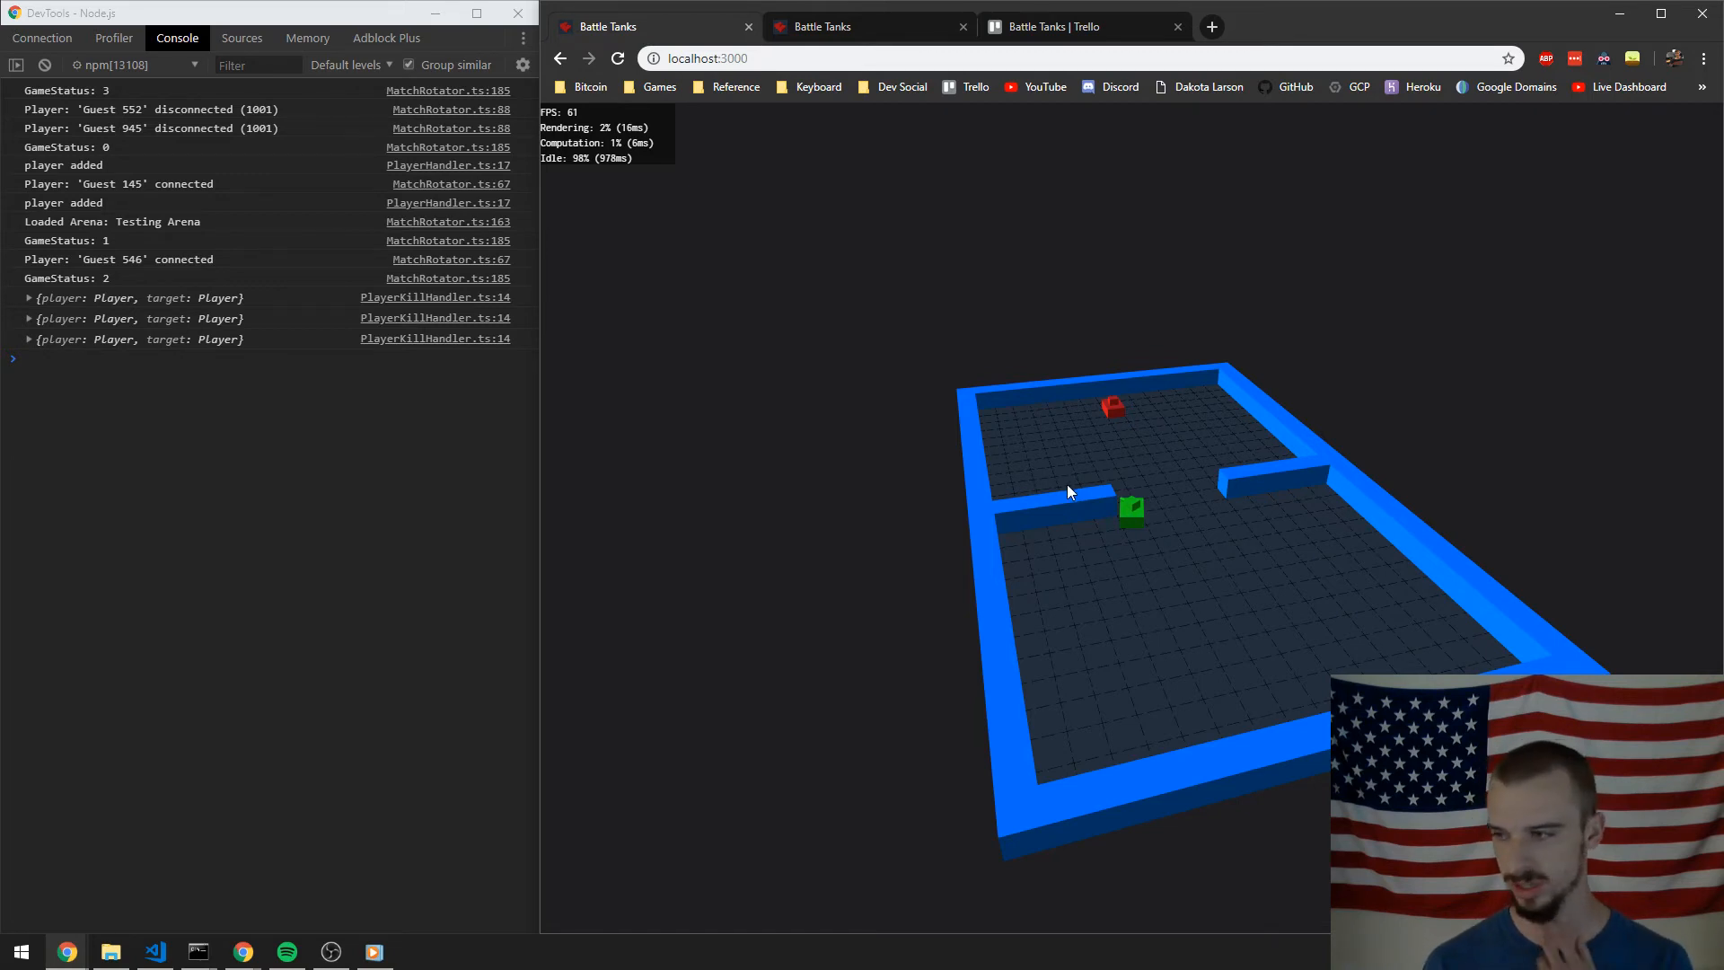